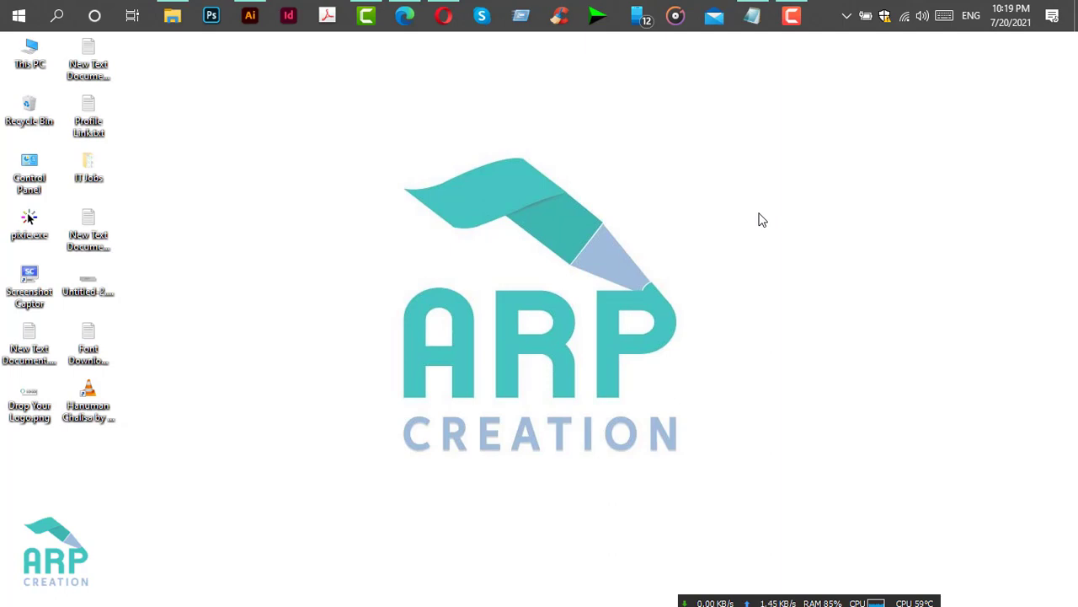
{"action": "mouse_move", "coordinate": [770, 177]}
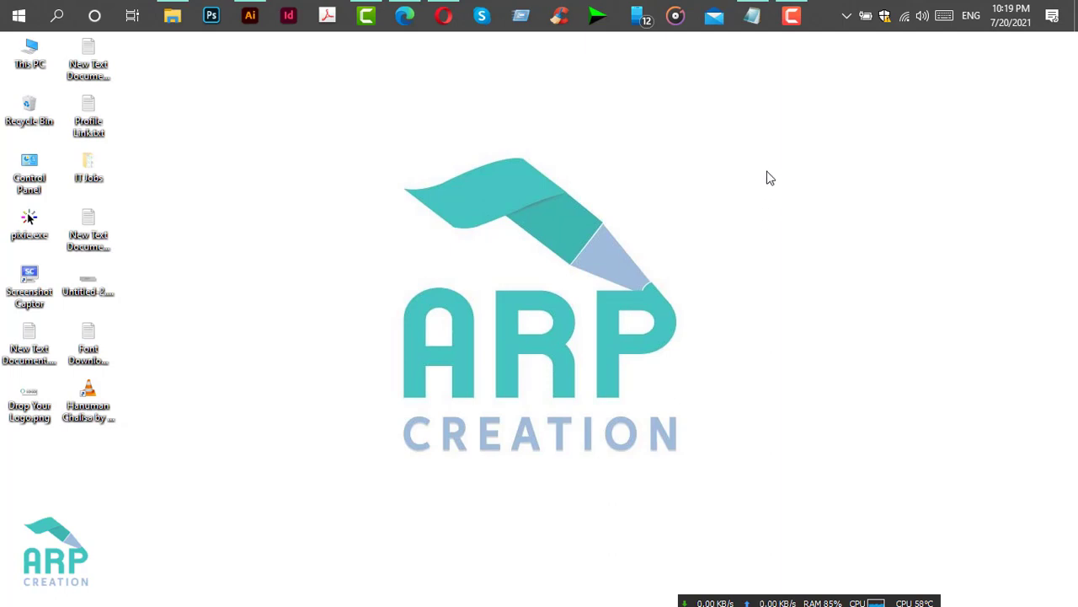
{"action": "mouse_move", "coordinate": [839, 169]}
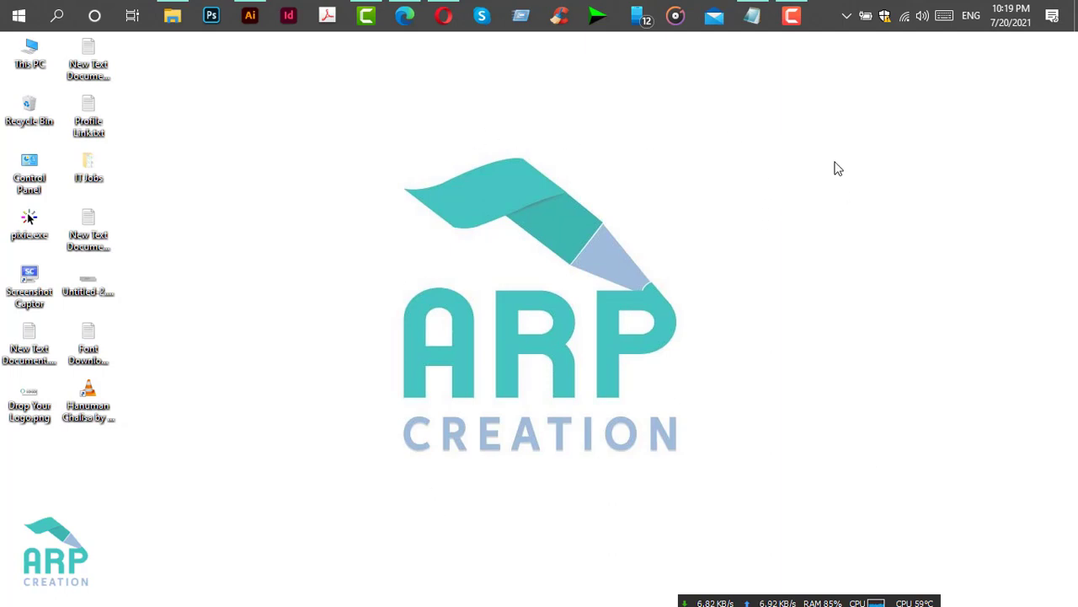
{"action": "mouse_move", "coordinate": [331, 177]}
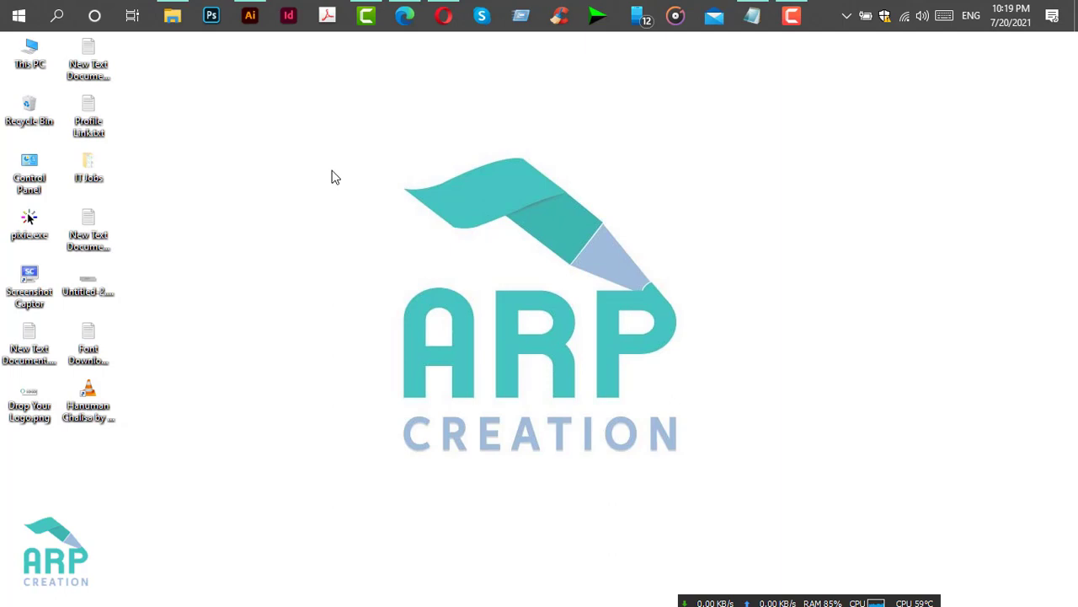
{"action": "mouse_move", "coordinate": [431, 178]}
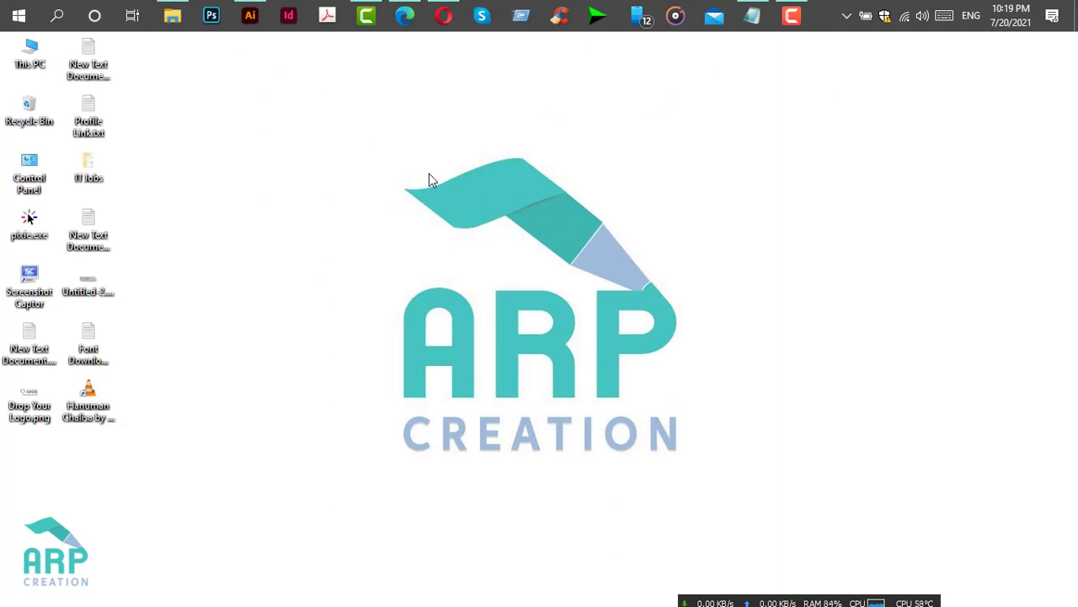
{"action": "mouse_move", "coordinate": [552, 185]}
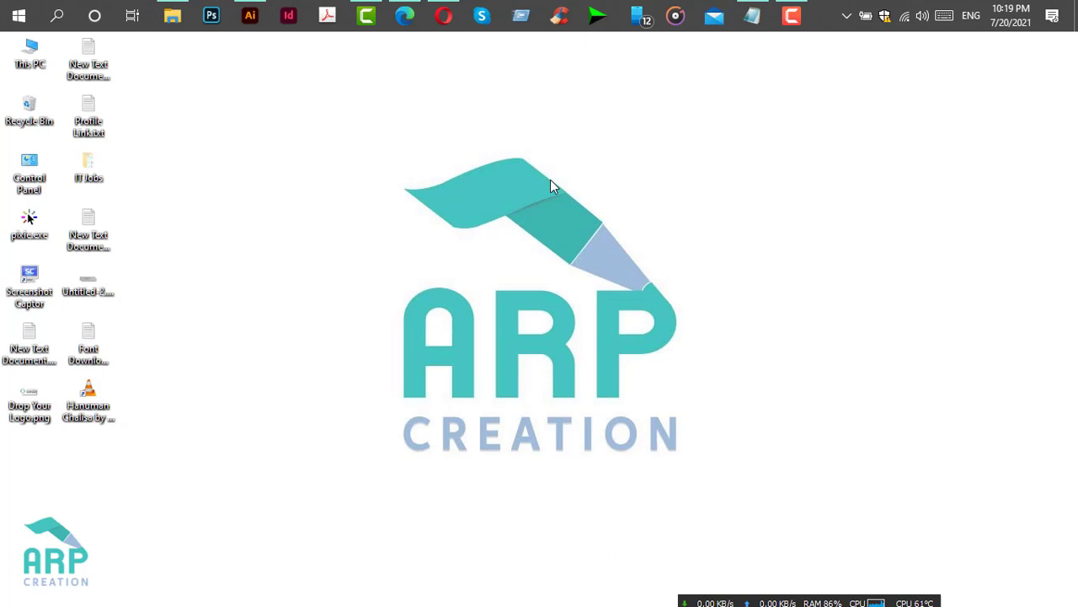
{"action": "mouse_move", "coordinate": [564, 142]}
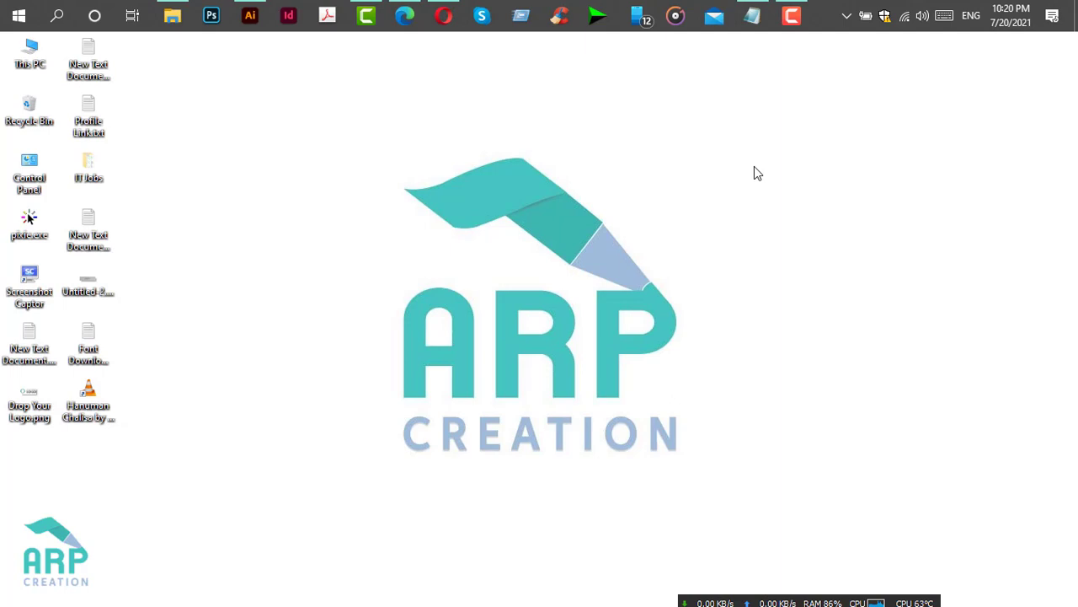
{"action": "mouse_move", "coordinate": [398, 481]}
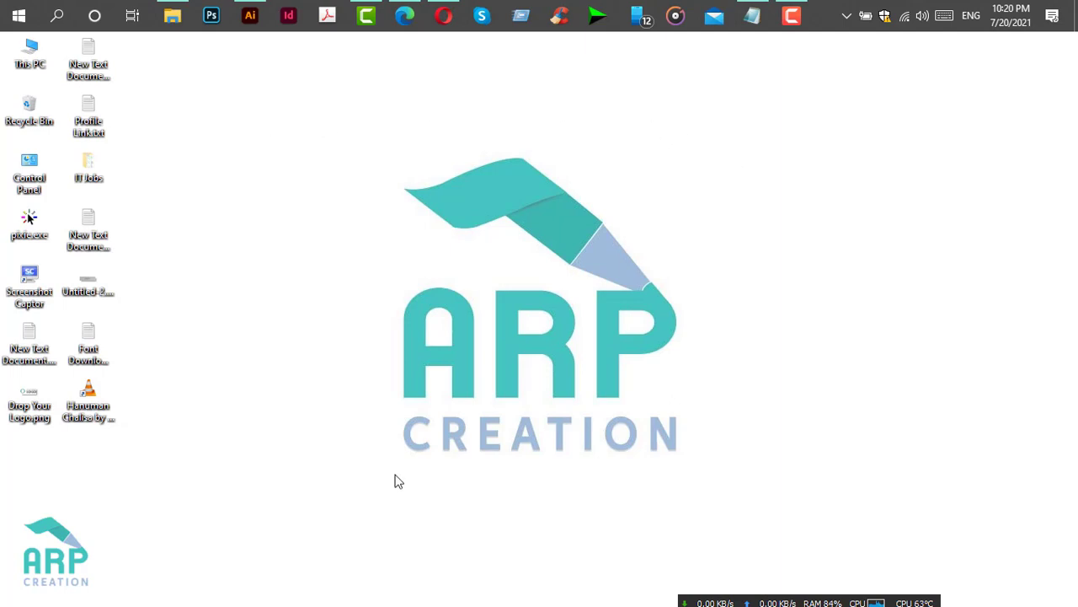
- Subscribe to the ARP Creation channel and turn on its notification bell
{"action": "left_click", "coordinate": [443, 15]}
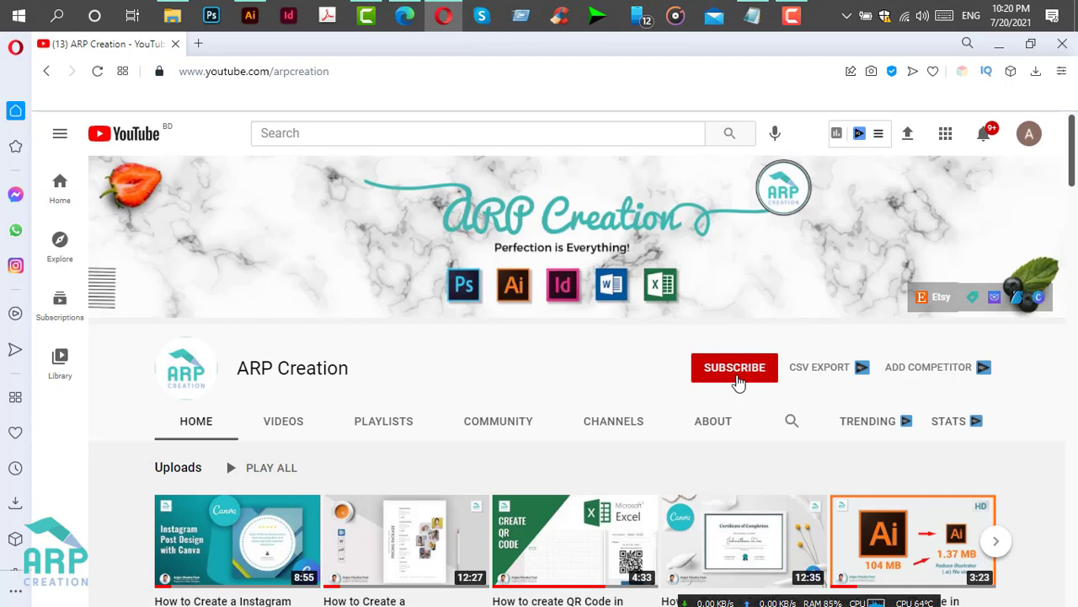
{"action": "left_click", "coordinate": [735, 367]}
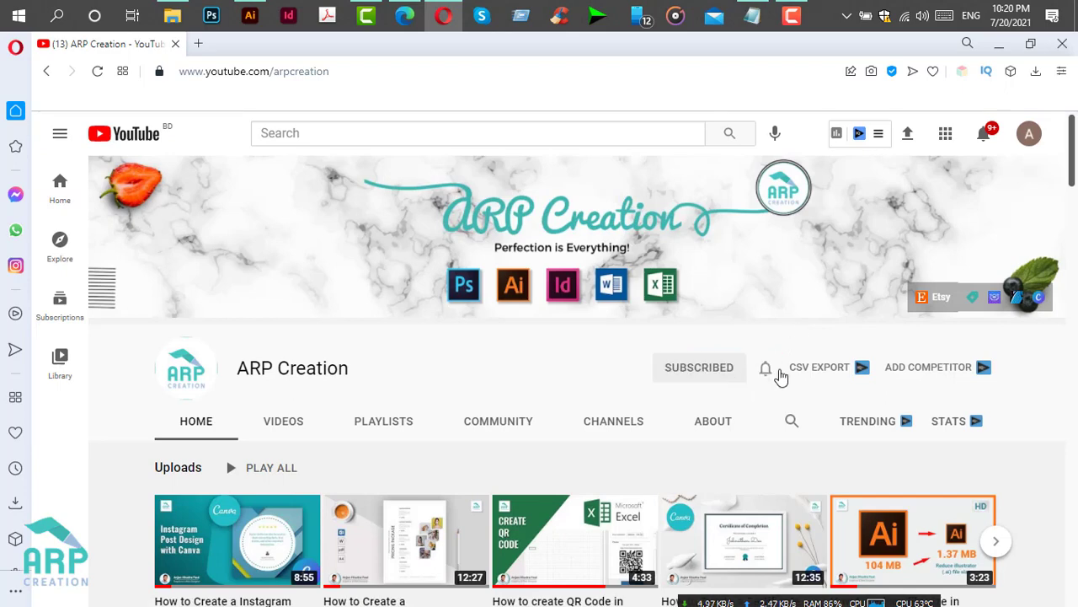
{"action": "left_click", "coordinate": [765, 367]}
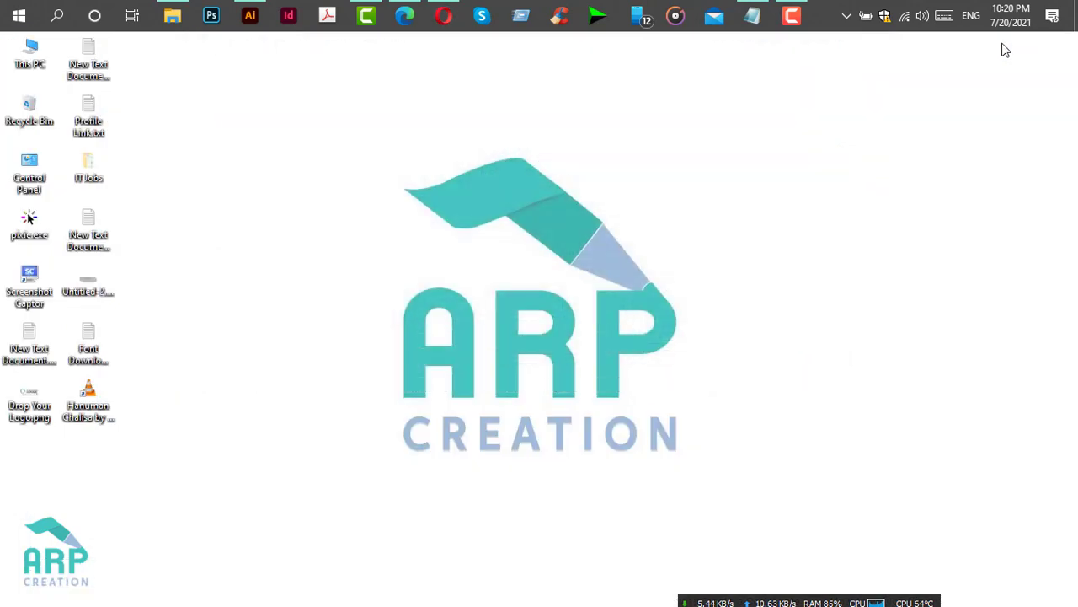
{"action": "mouse_move", "coordinate": [344, 106]}
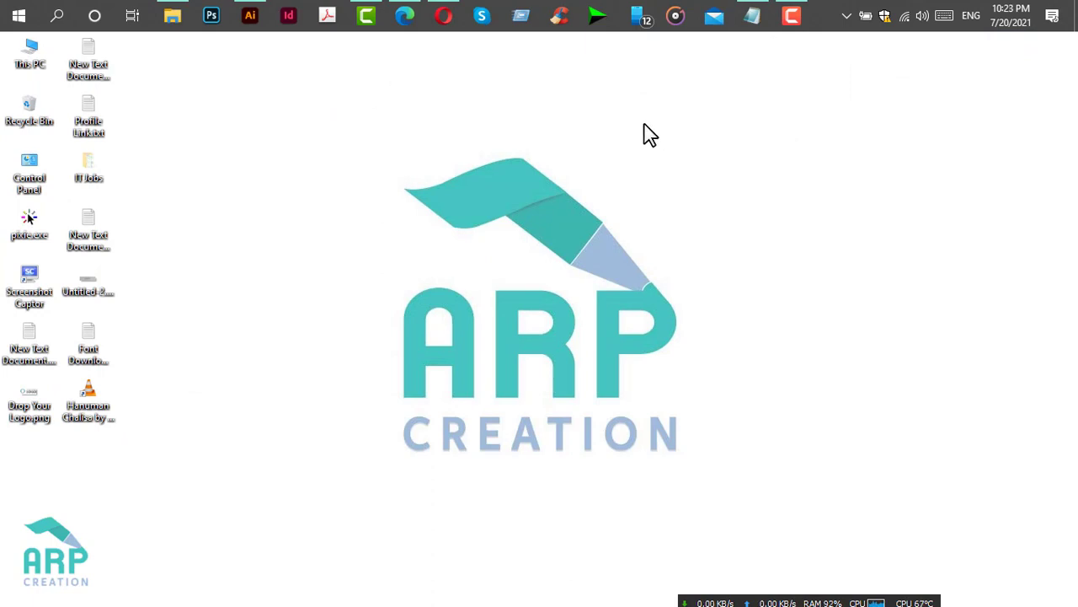
{"action": "mouse_move", "coordinate": [286, 162]}
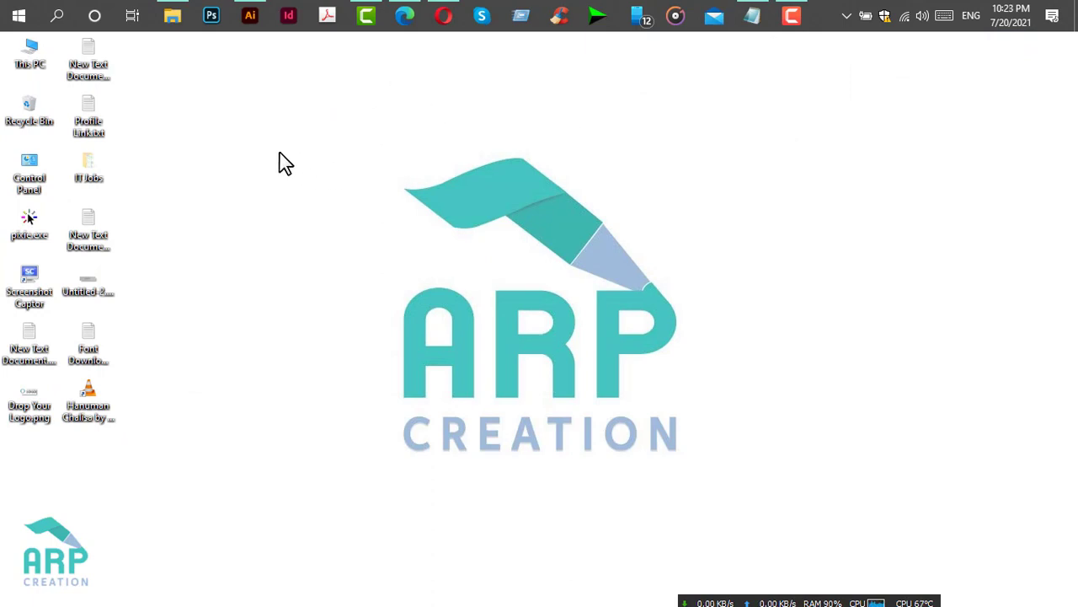
{"action": "mouse_move", "coordinate": [424, 161]}
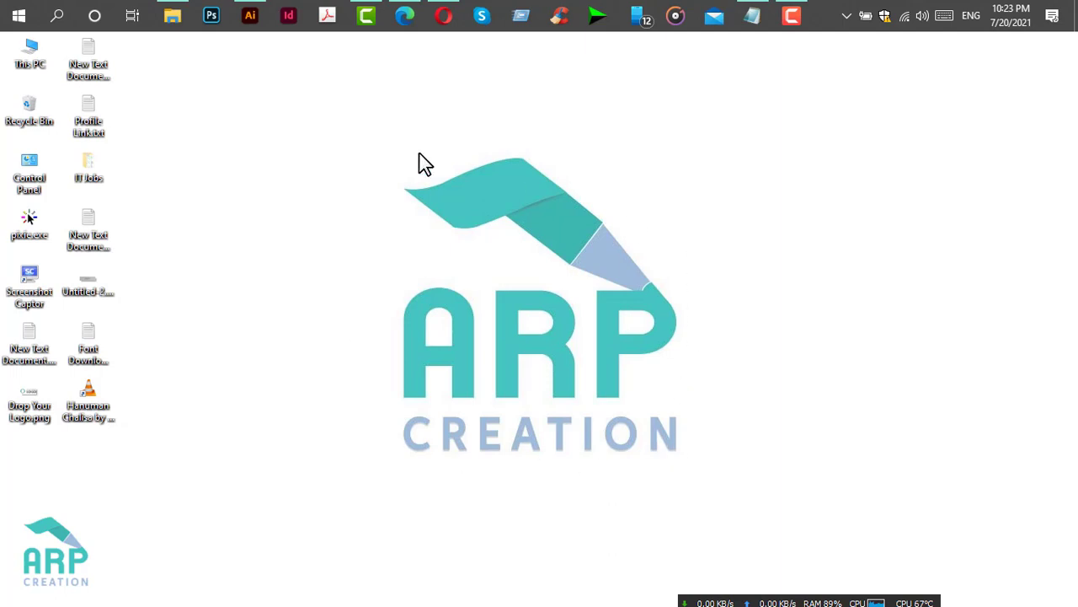
{"action": "mouse_move", "coordinate": [253, 54]}
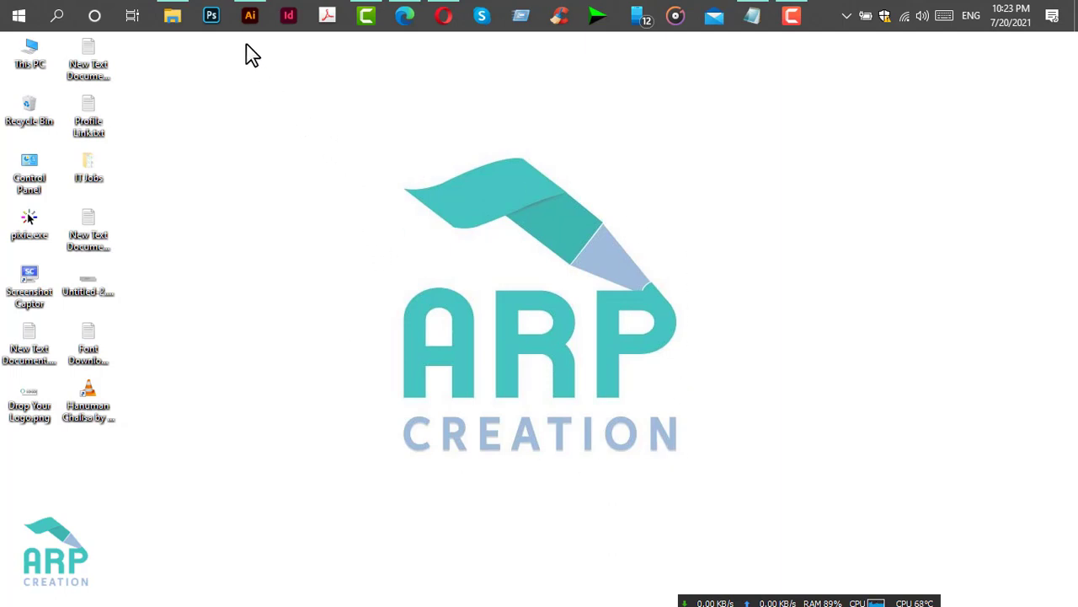
- Launch Illustrator and open Abstract Flat Shape 13.ai from the Recent list
{"action": "left_click", "coordinate": [249, 15]}
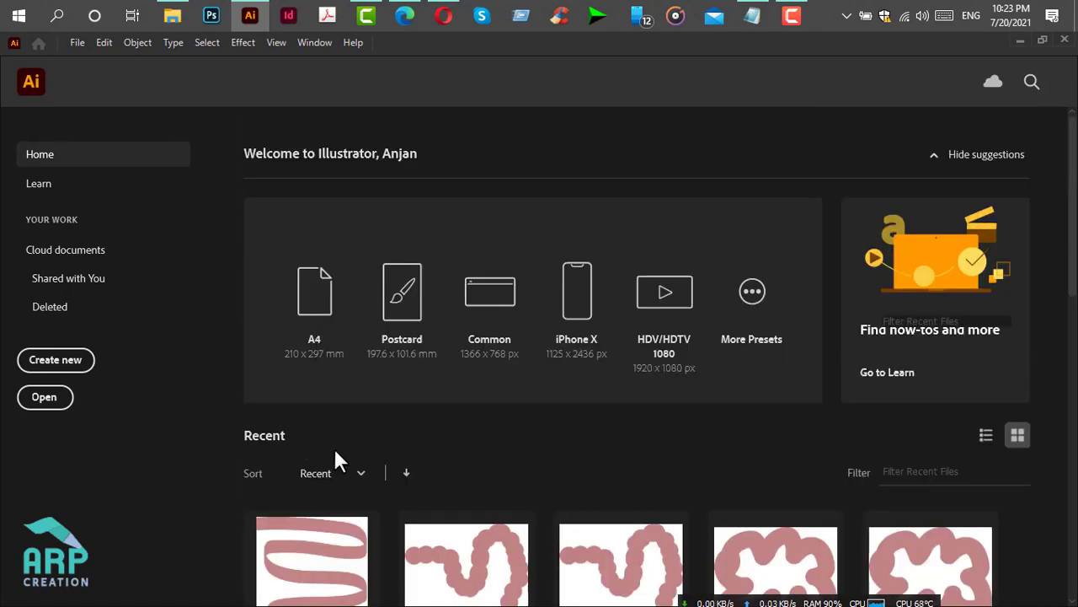
{"action": "scroll", "scroll_direction": "down", "scroll_amount": 3}
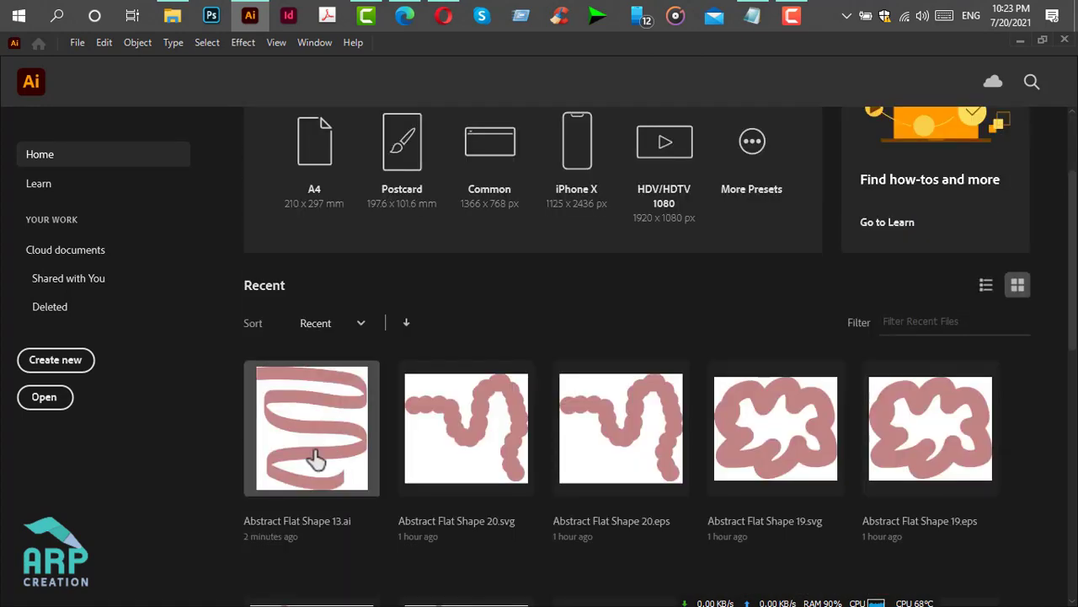
{"action": "mouse_move", "coordinate": [452, 323]}
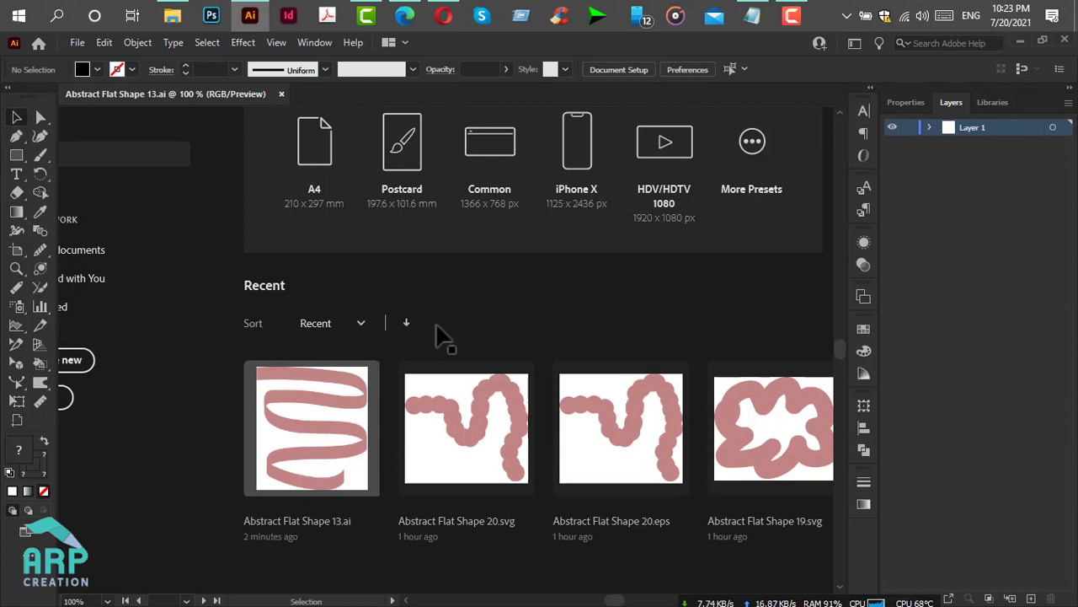
{"action": "double_click", "coordinate": [310, 428]}
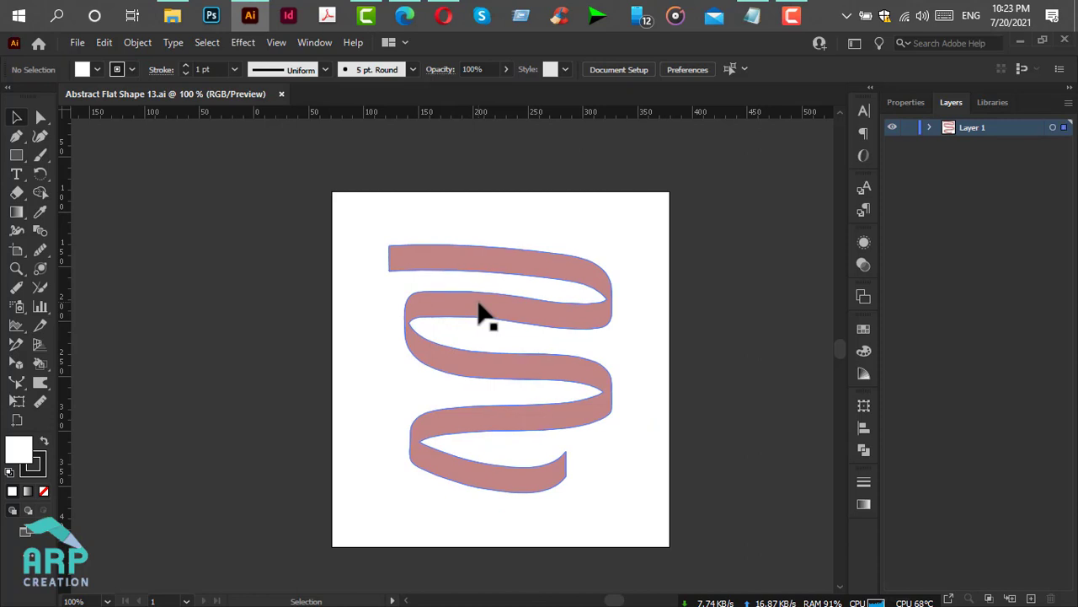
- Select the pink ribbon and make it a compound path via Object > Compound Path > Make
{"action": "left_click", "coordinate": [475, 315]}
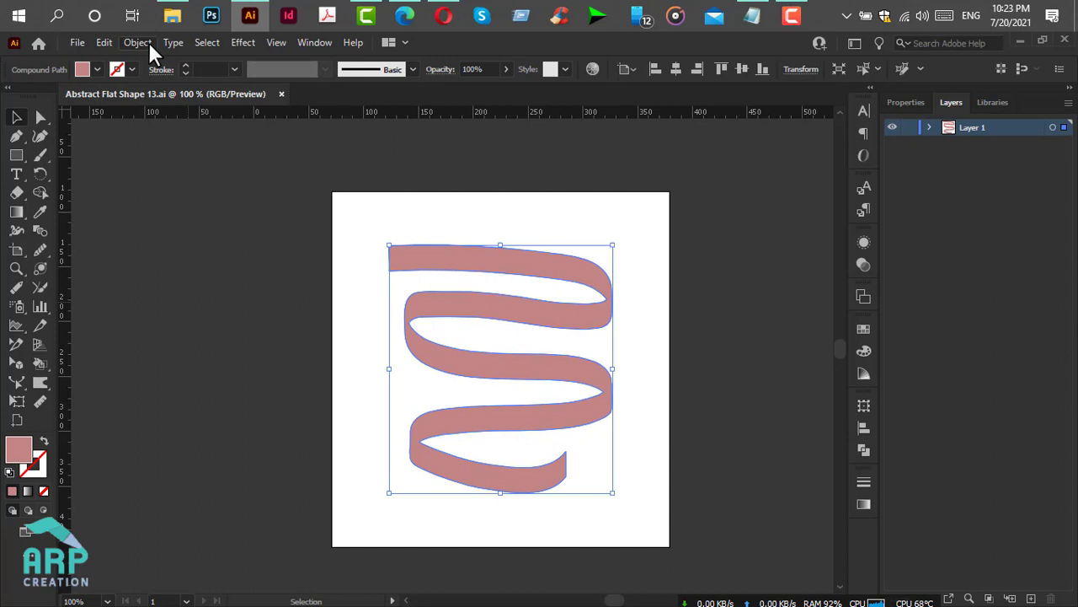
{"action": "left_click", "coordinate": [139, 42]}
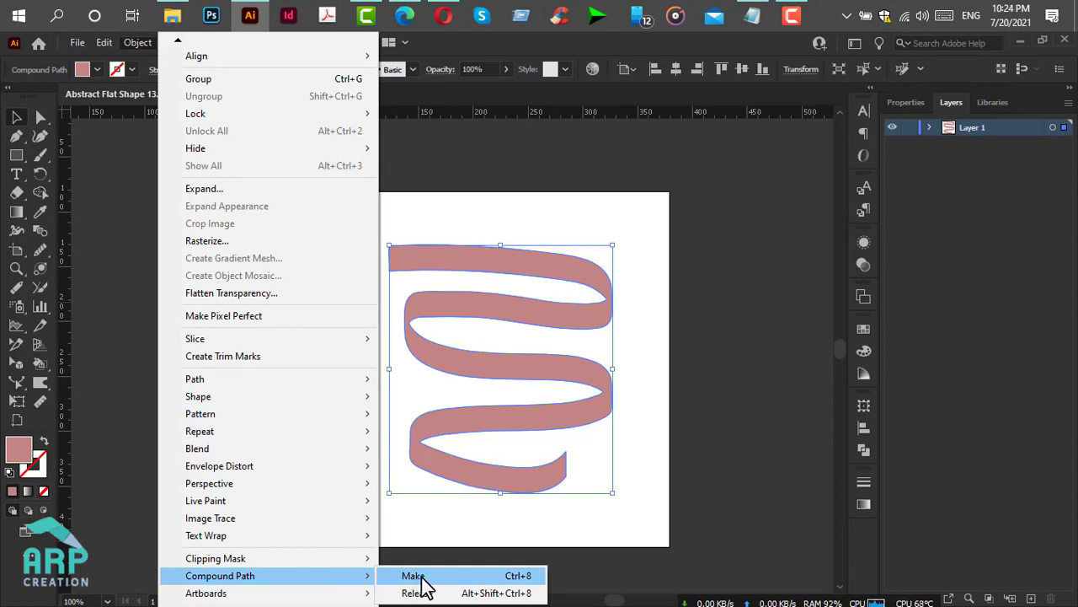
{"action": "left_click", "coordinate": [413, 577]}
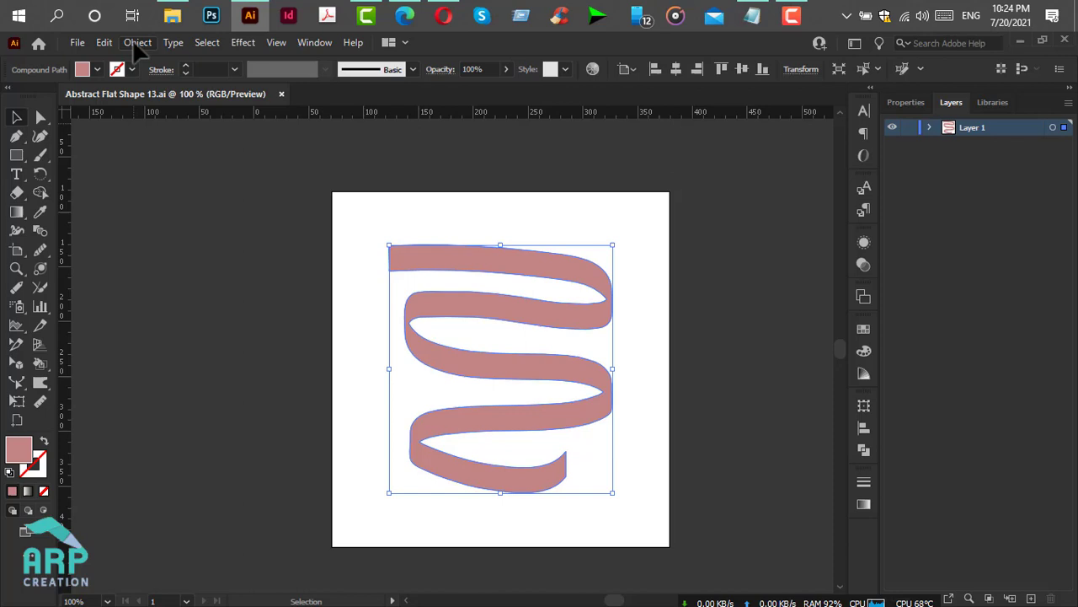
- Fit the artboard to the ribbon's artwork bounds and deselect
{"action": "left_click", "coordinate": [138, 42]}
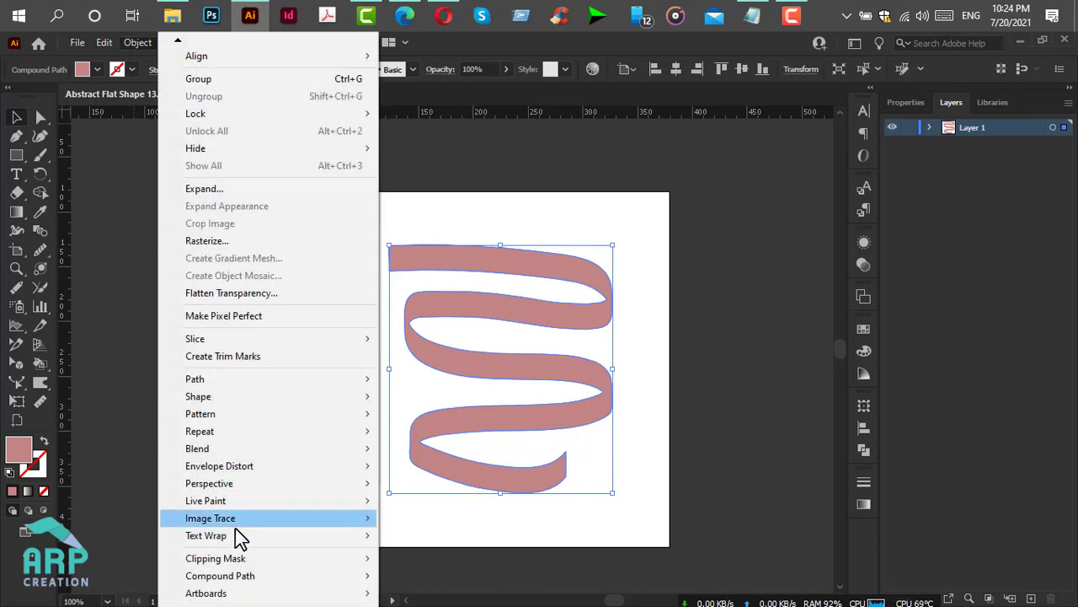
{"action": "mouse_move", "coordinate": [206, 593]}
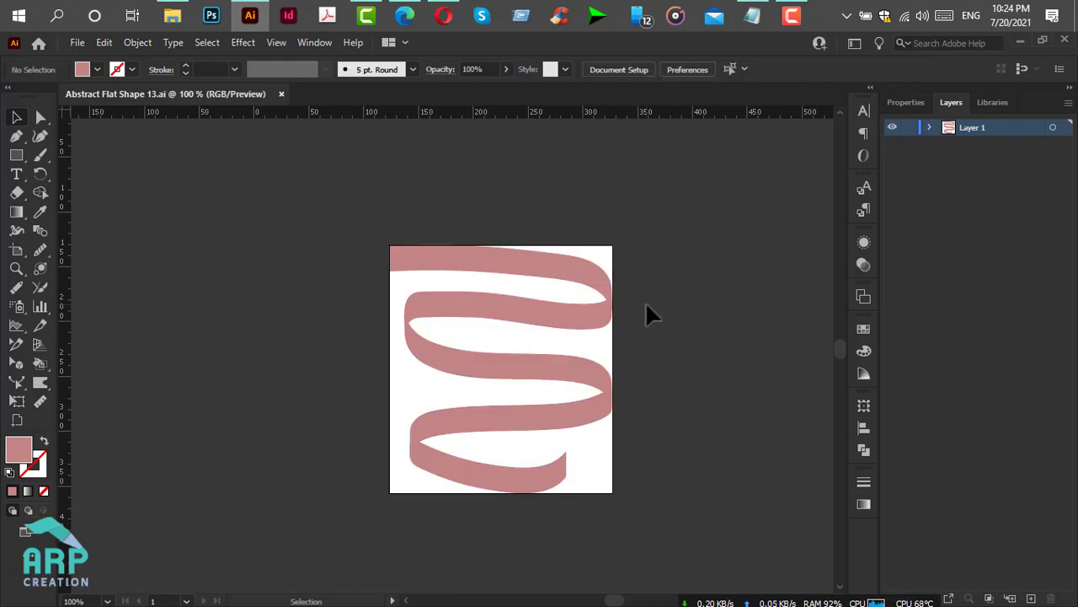
{"action": "left_click", "coordinate": [576, 424]}
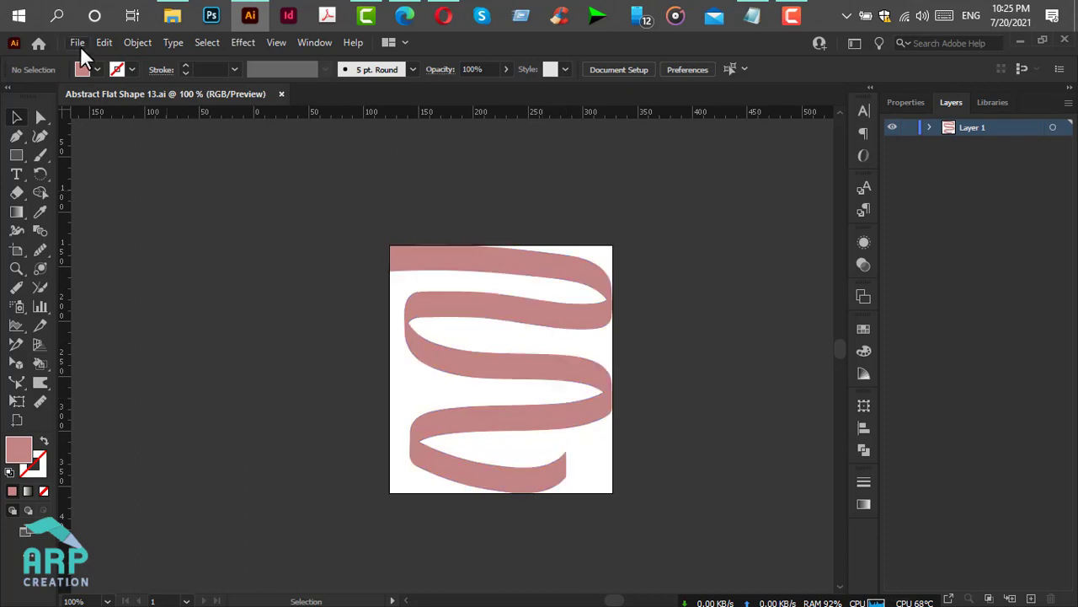
- Save the ribbon as Abstract Flat Shape 13.svg with file type SVG in the Canva folder
{"action": "left_click", "coordinate": [78, 42]}
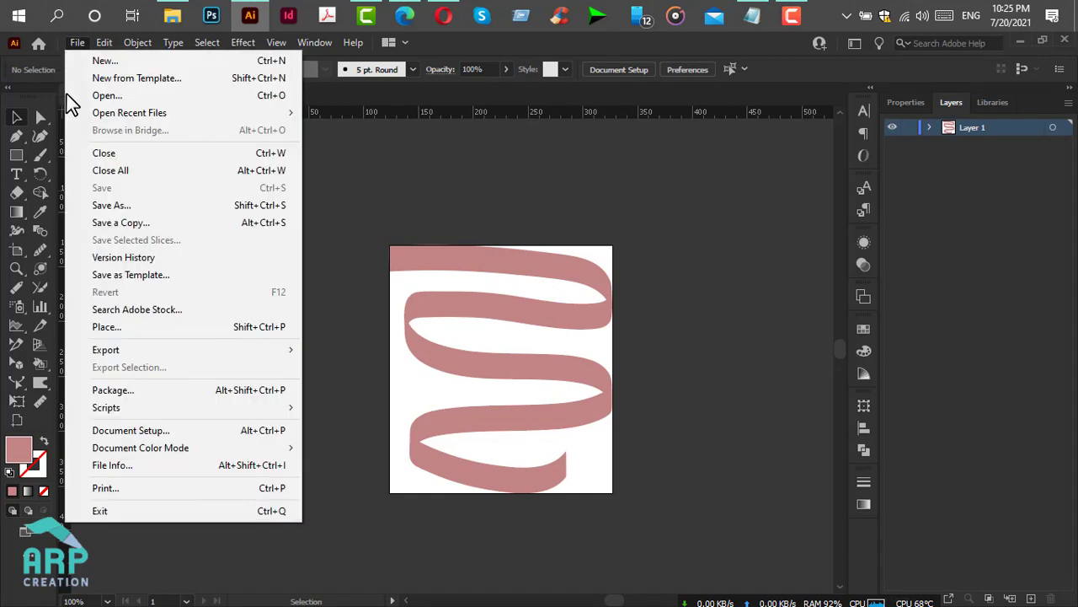
{"action": "mouse_move", "coordinate": [161, 206]}
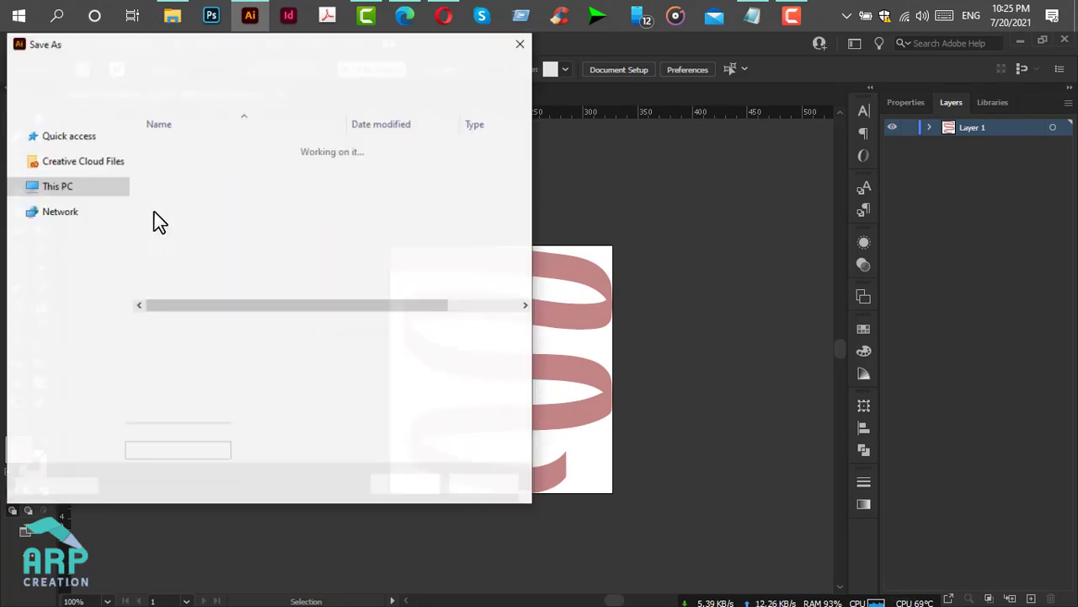
{"action": "left_click", "coordinate": [316, 349]}
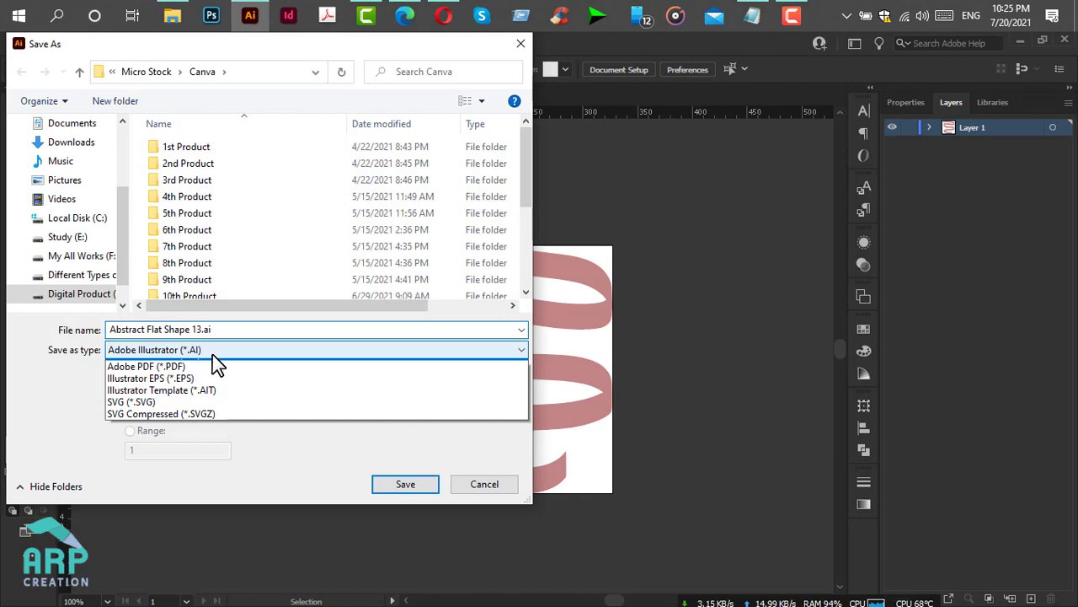
{"action": "left_click", "coordinate": [132, 401]}
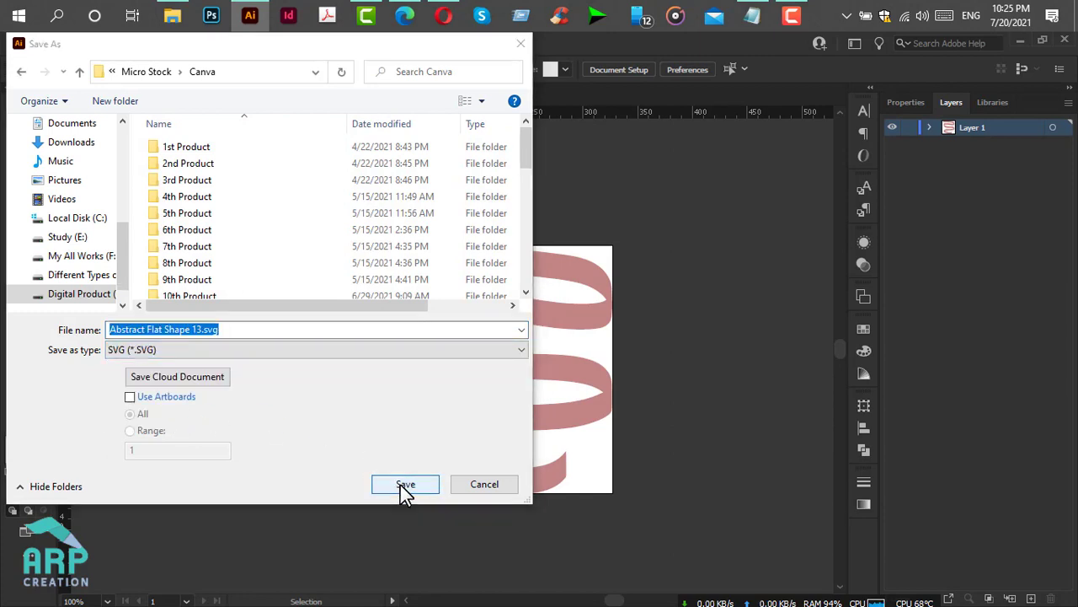
{"action": "left_click", "coordinate": [404, 483]}
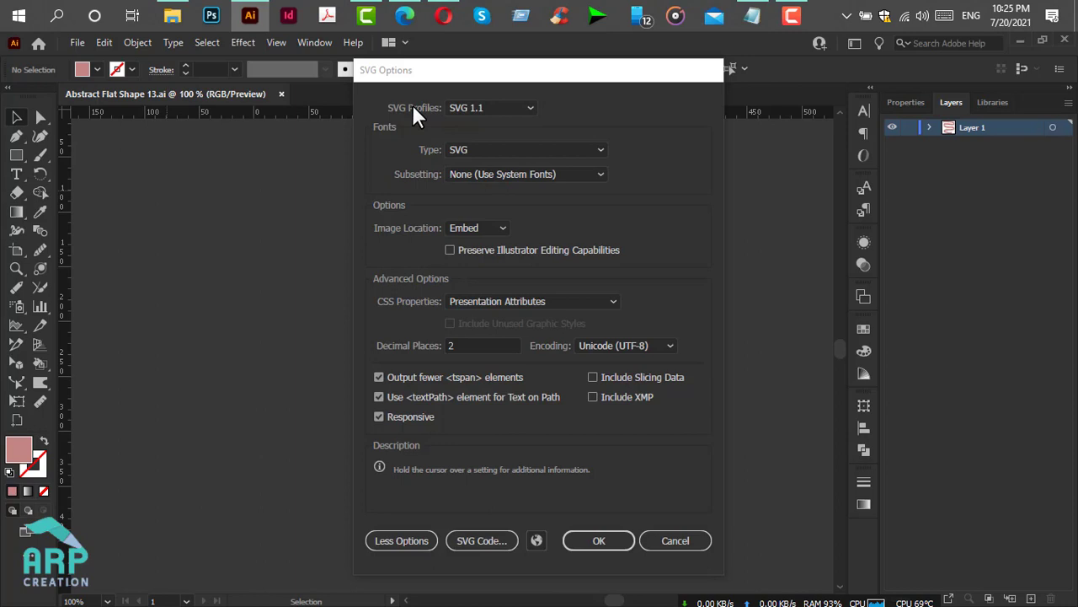
{"action": "mouse_move", "coordinate": [469, 110]}
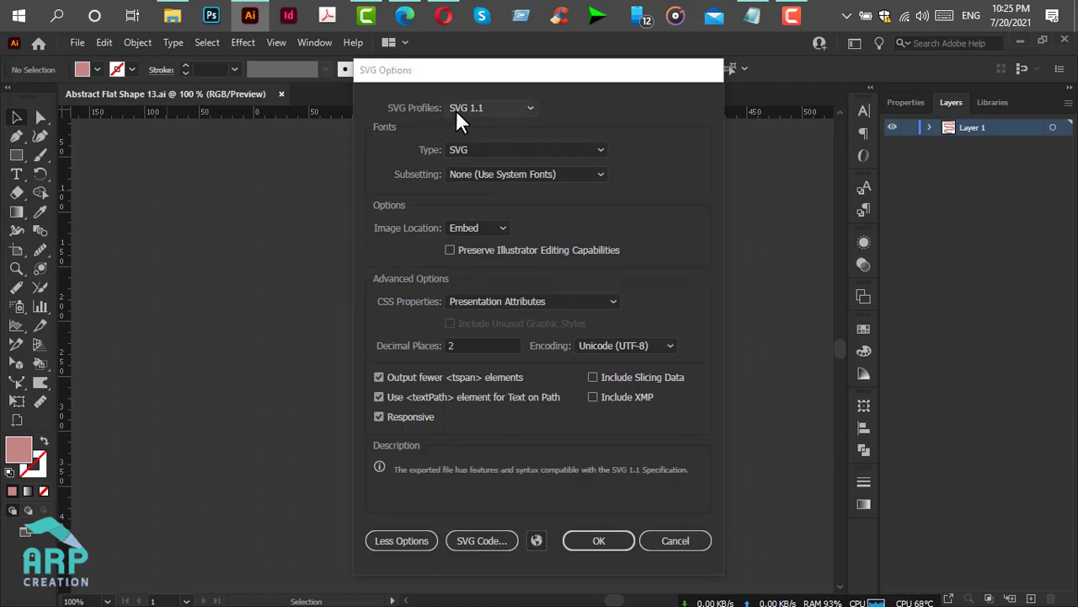
{"action": "mouse_move", "coordinate": [475, 117]}
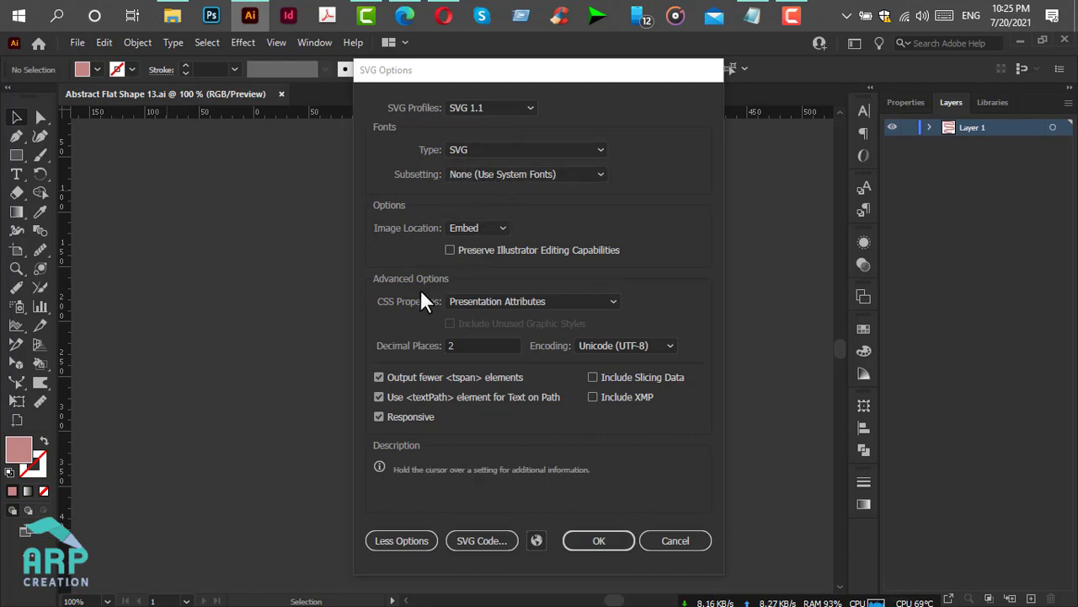
{"action": "mouse_move", "coordinate": [411, 318]}
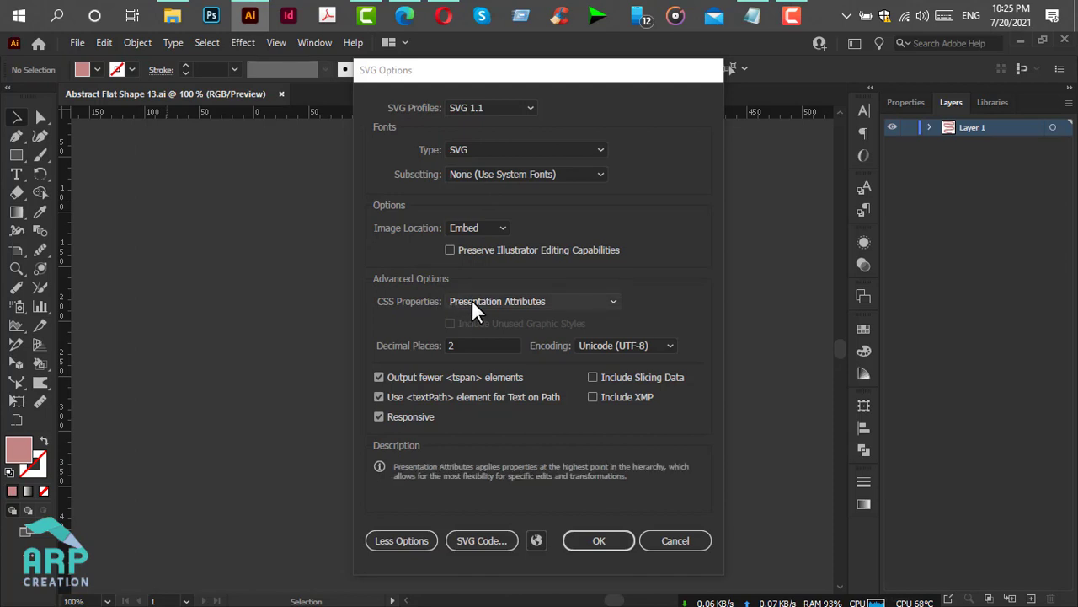
- Set SVG CSS Properties to Presentation Attributes and confirm the SVG export
{"action": "left_click", "coordinate": [533, 300]}
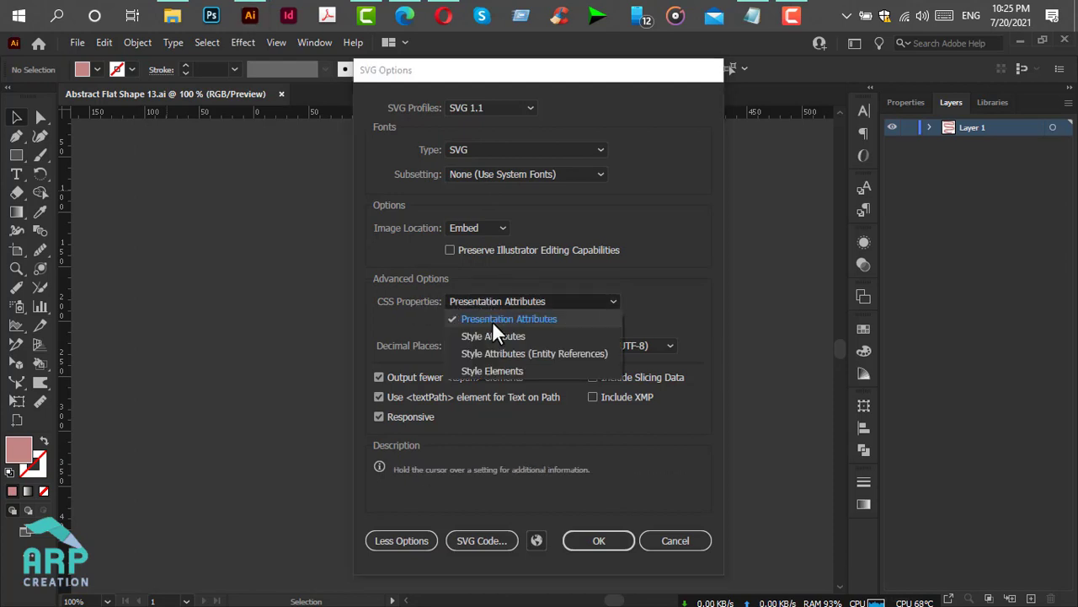
{"action": "left_click", "coordinate": [509, 318]}
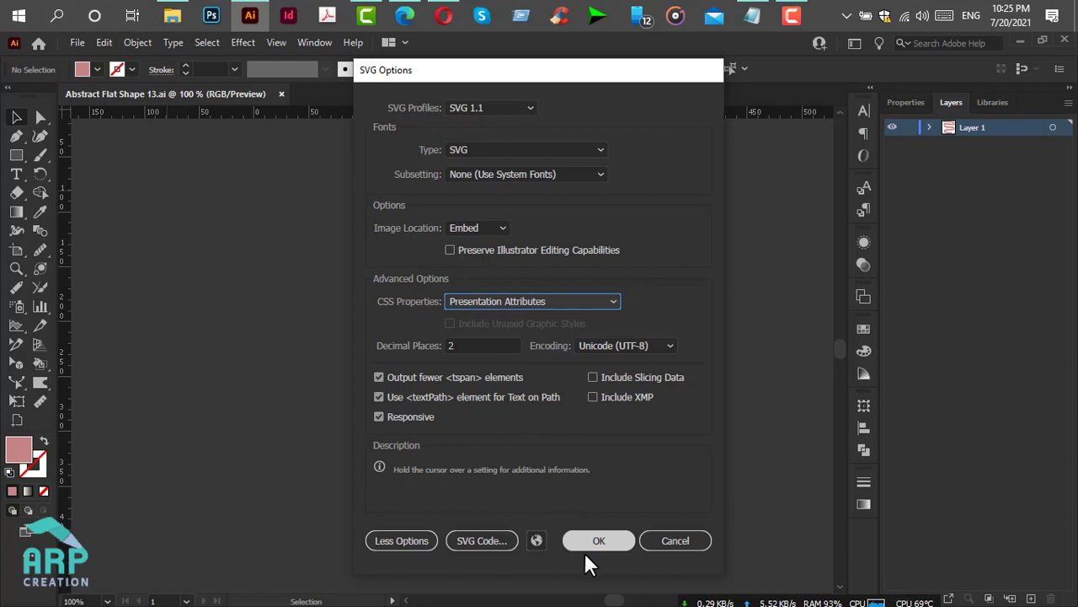
{"action": "left_click", "coordinate": [598, 539]}
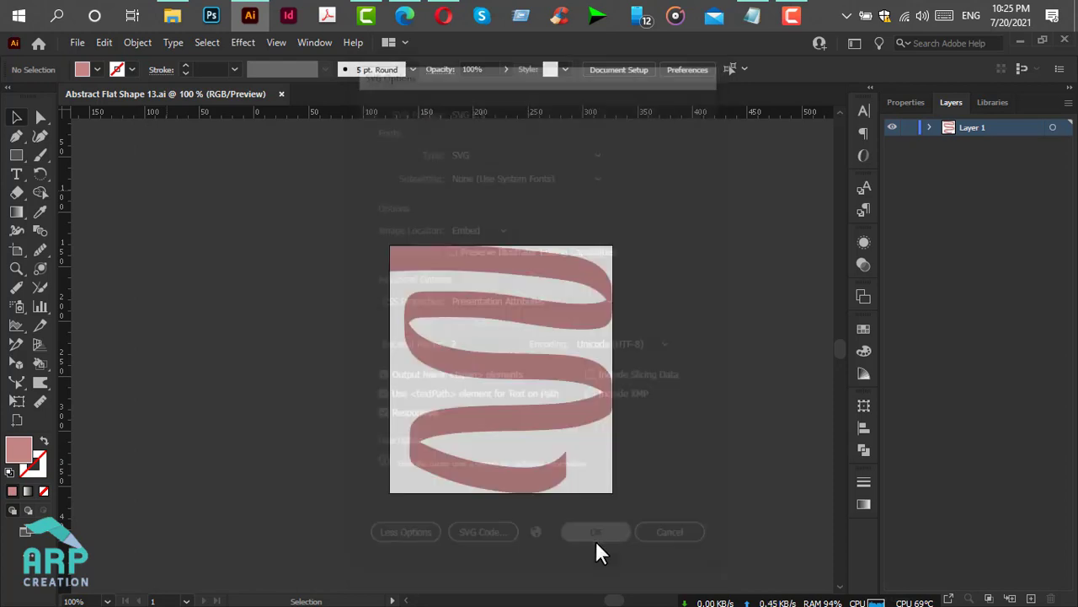
- Search Google for canva contributor login and open Canva's Contributors page
{"action": "left_click", "coordinate": [596, 532]}
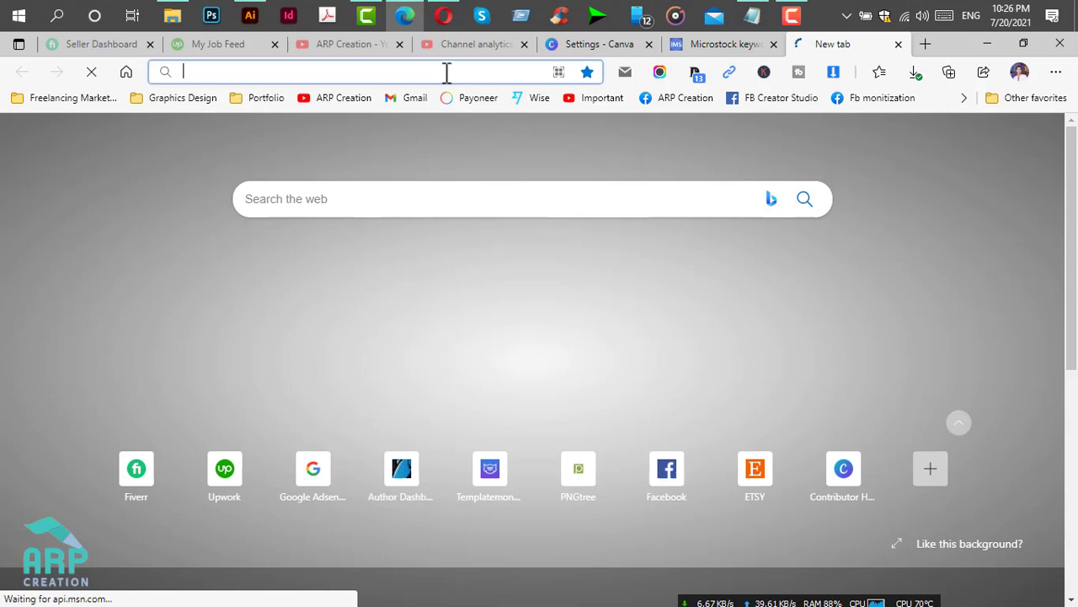
{"action": "type", "text": "canva+contributor+login&oq=canva+co..."}
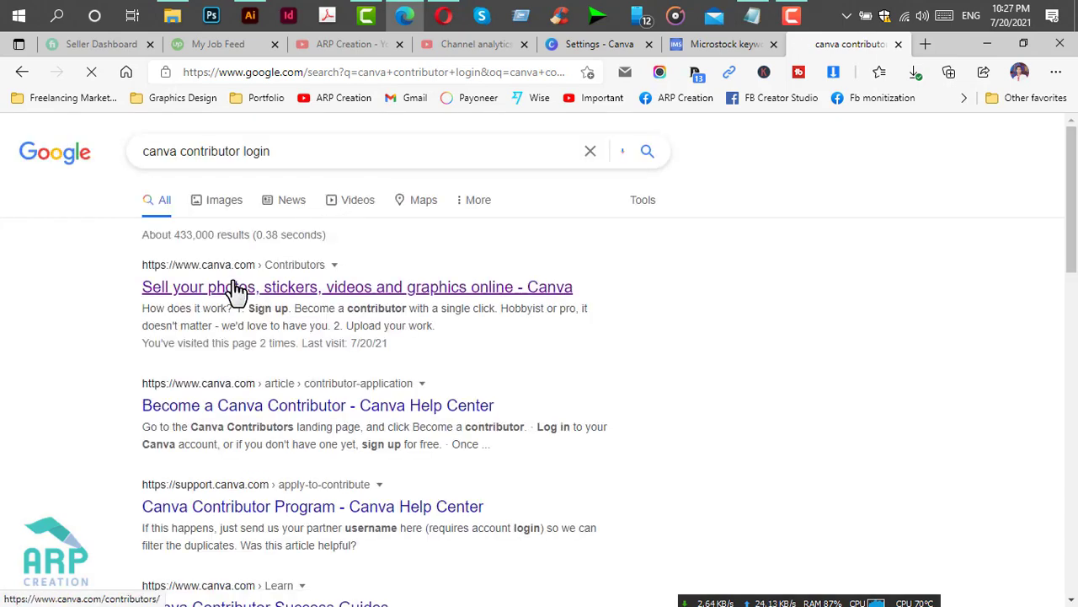
{"action": "left_click", "coordinate": [357, 286]}
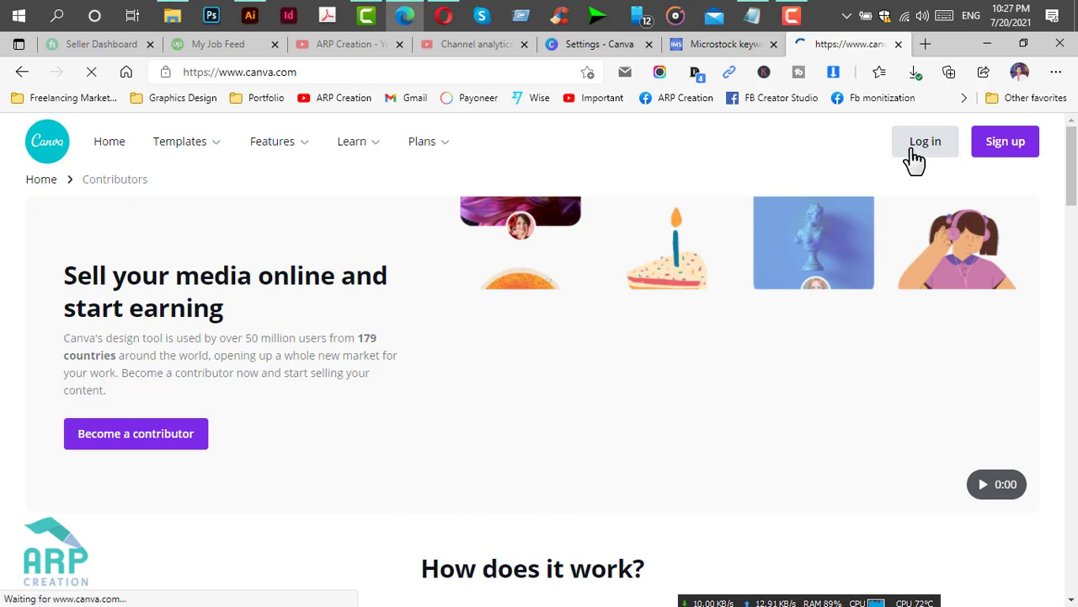
- Log in to Canva and go to the Contributor Hub from the sidebar
{"action": "left_click", "coordinate": [925, 141]}
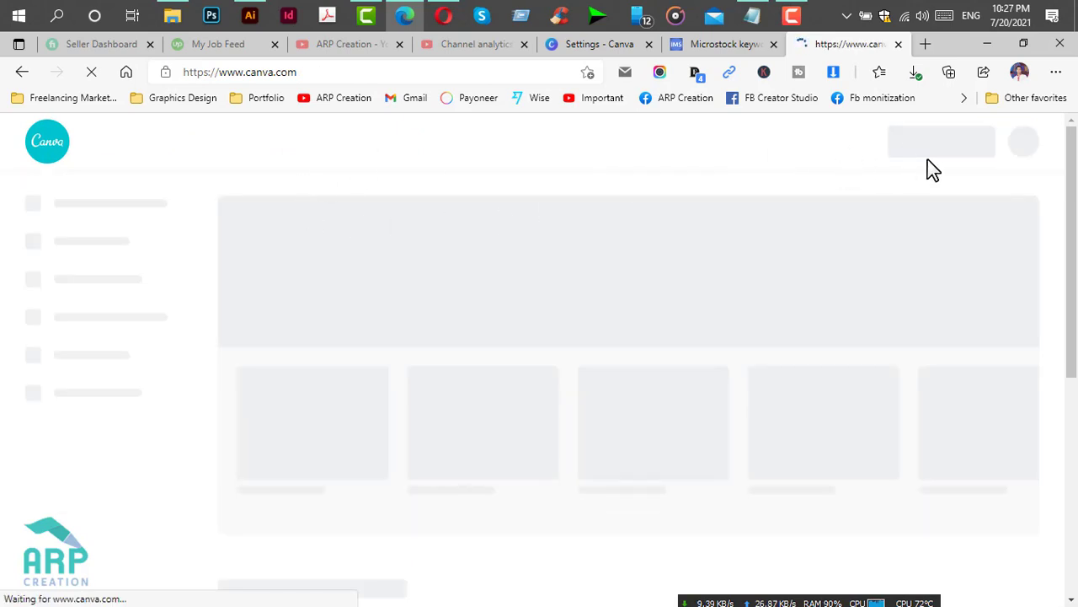
{"action": "mouse_move", "coordinate": [893, 166]}
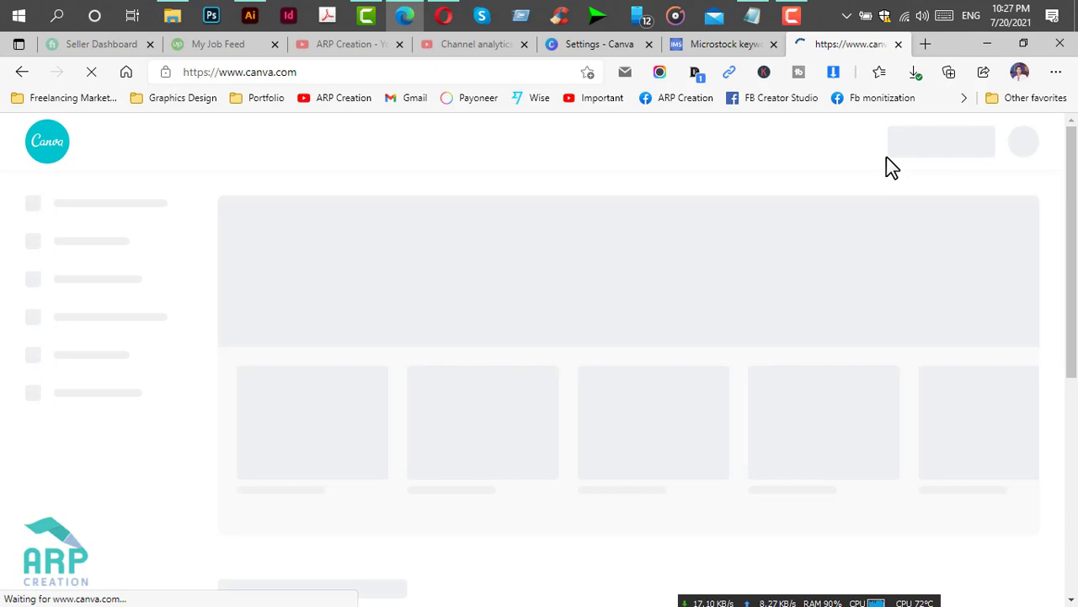
{"action": "mouse_move", "coordinate": [805, 64]}
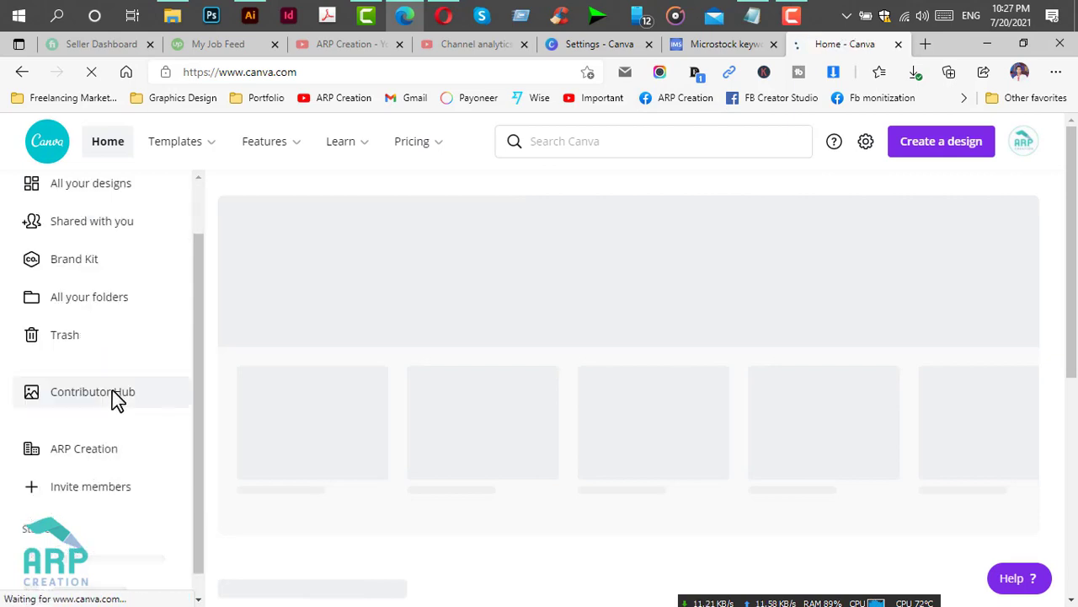
{"action": "left_click", "coordinate": [93, 390]}
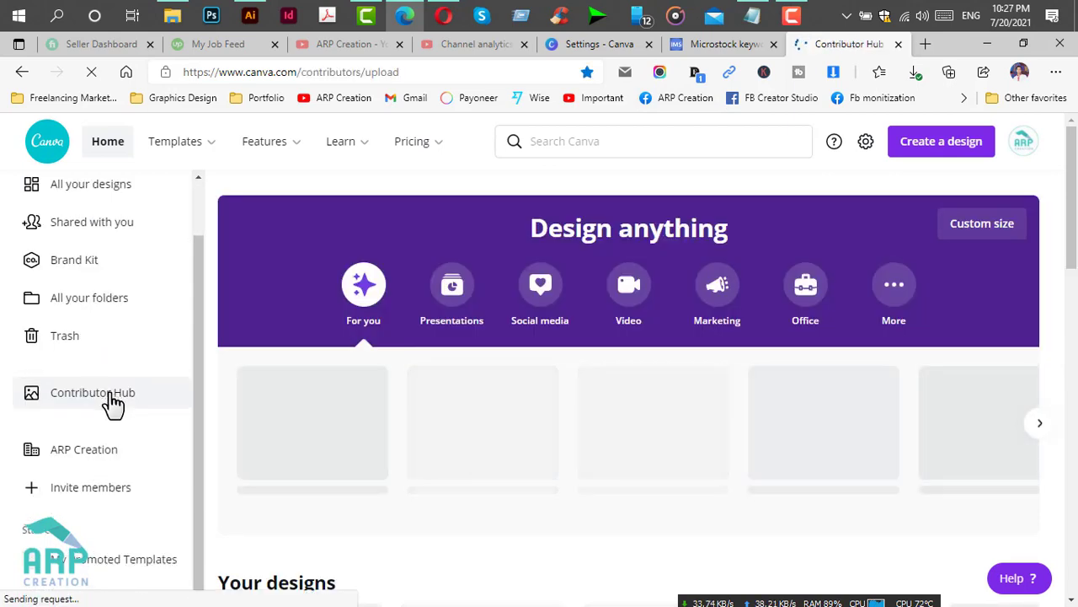
- Upload the ribbon SVG file on the Contributor Hub Upload tab
{"action": "left_click", "coordinate": [92, 391]}
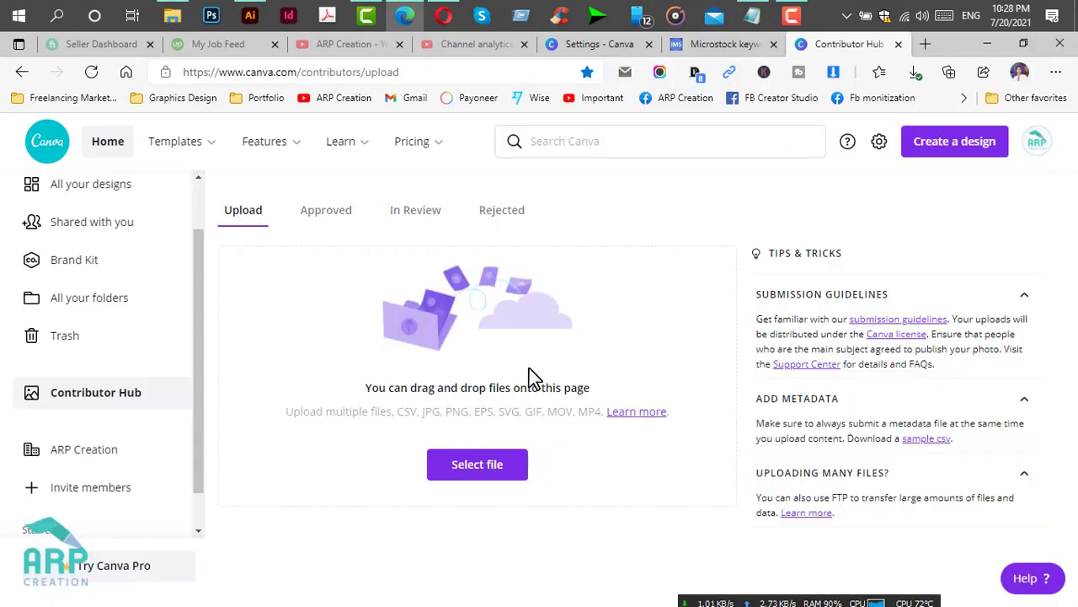
{"action": "left_click", "coordinate": [477, 463]}
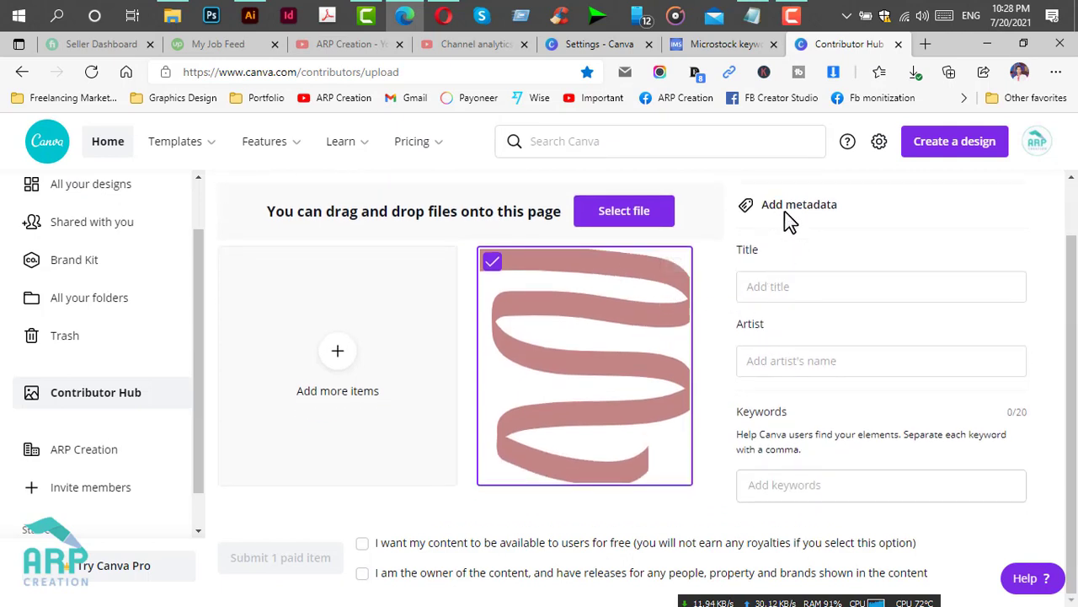
- Give the uploaded ribbon the title Flat Ribbon
{"action": "left_click", "coordinate": [881, 287]}
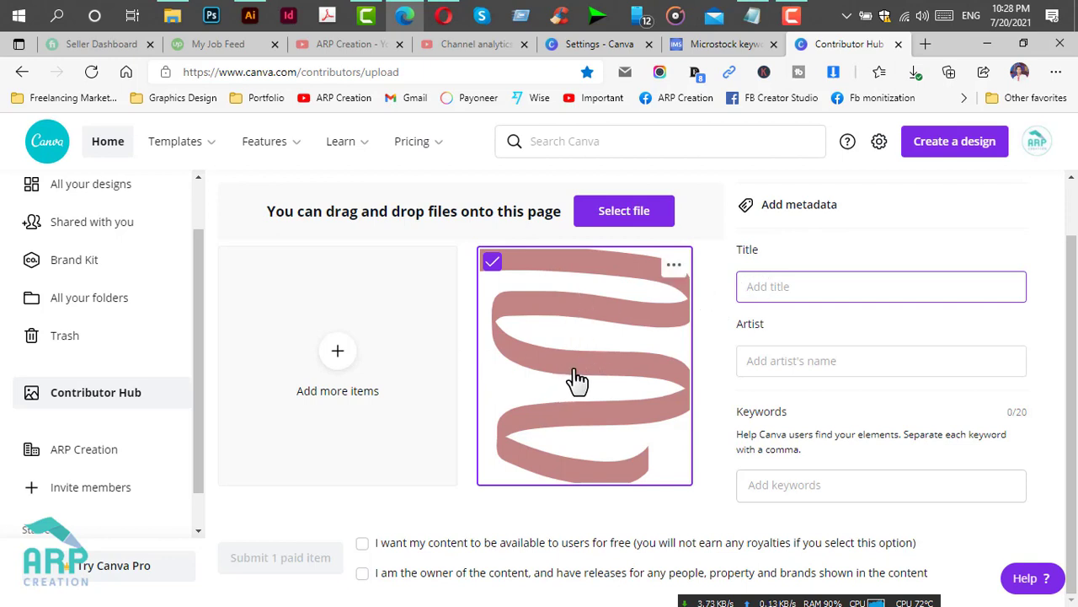
{"action": "left_click", "coordinate": [881, 286]}
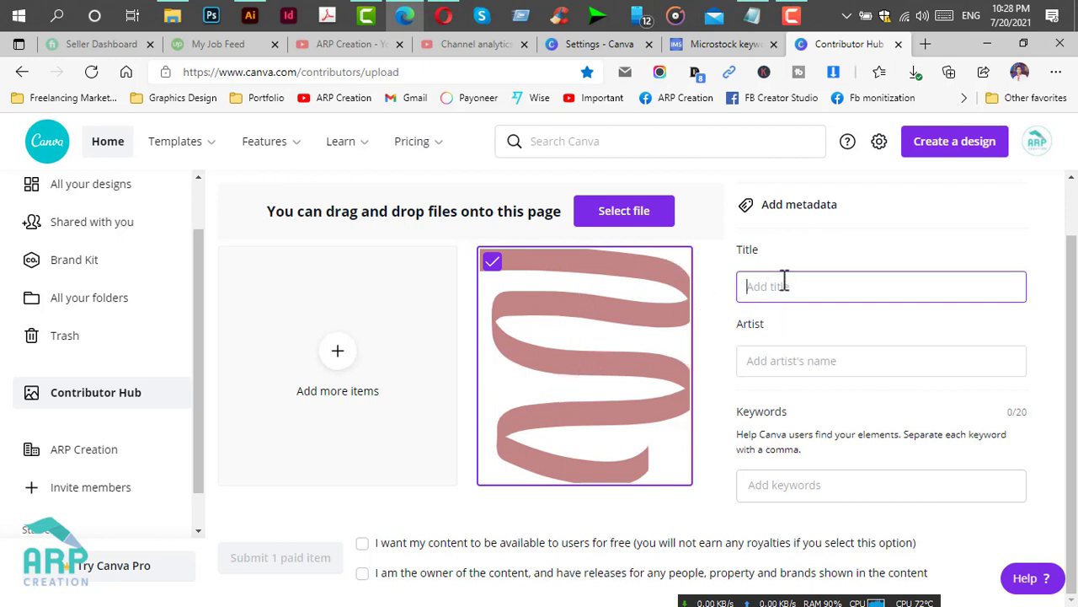
{"action": "type", "text": "Flat Rib"}
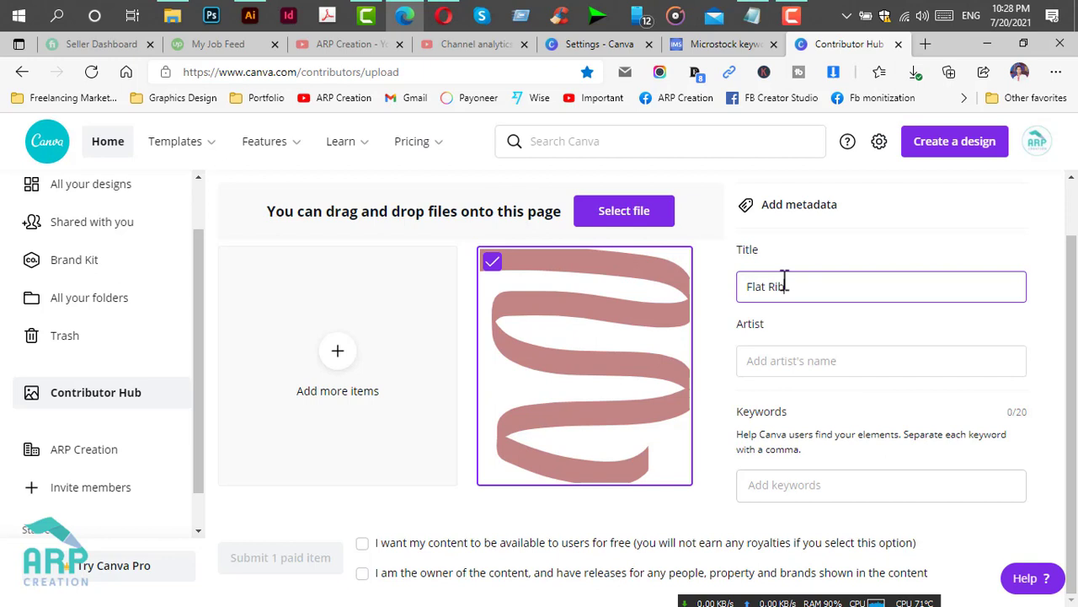
{"action": "type", "text": "bon"}
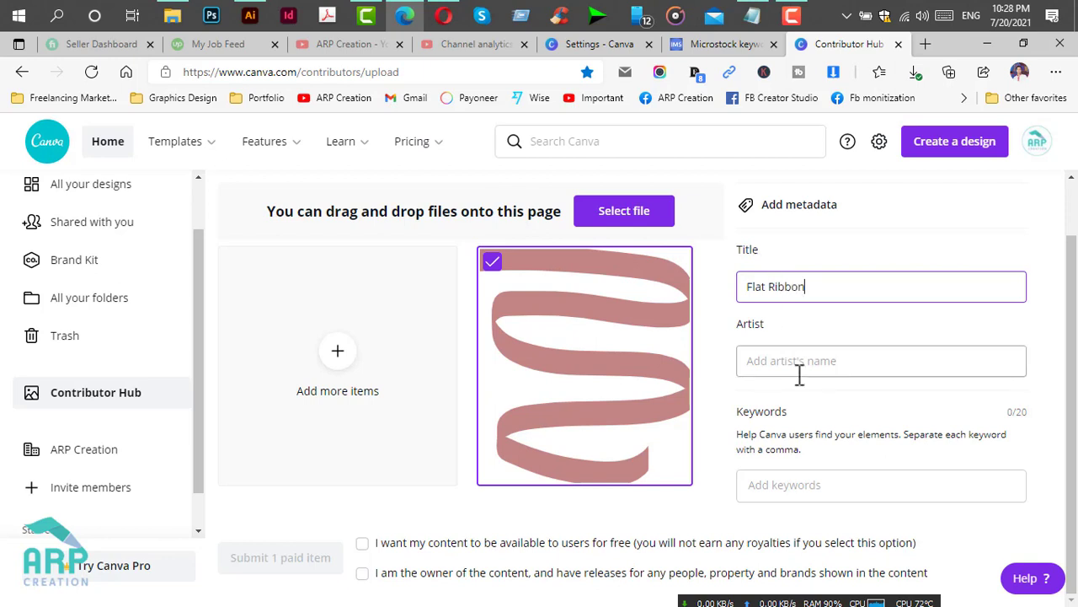
- Enter ARP Creation as artist and add the keyword ribbon
{"action": "left_click", "coordinate": [881, 361]}
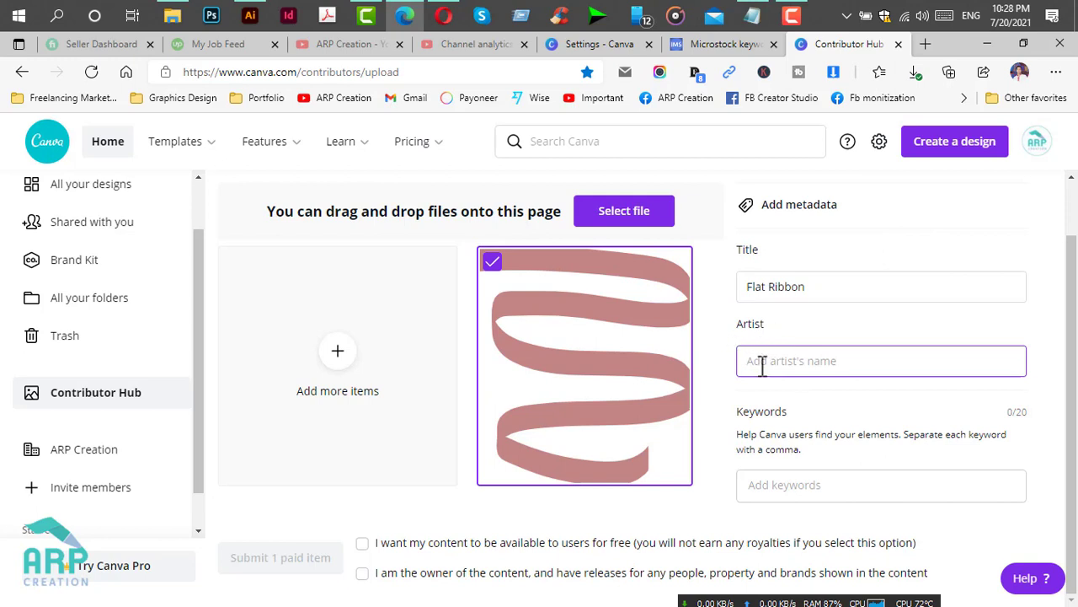
{"action": "type", "text": "ARP Cr"}
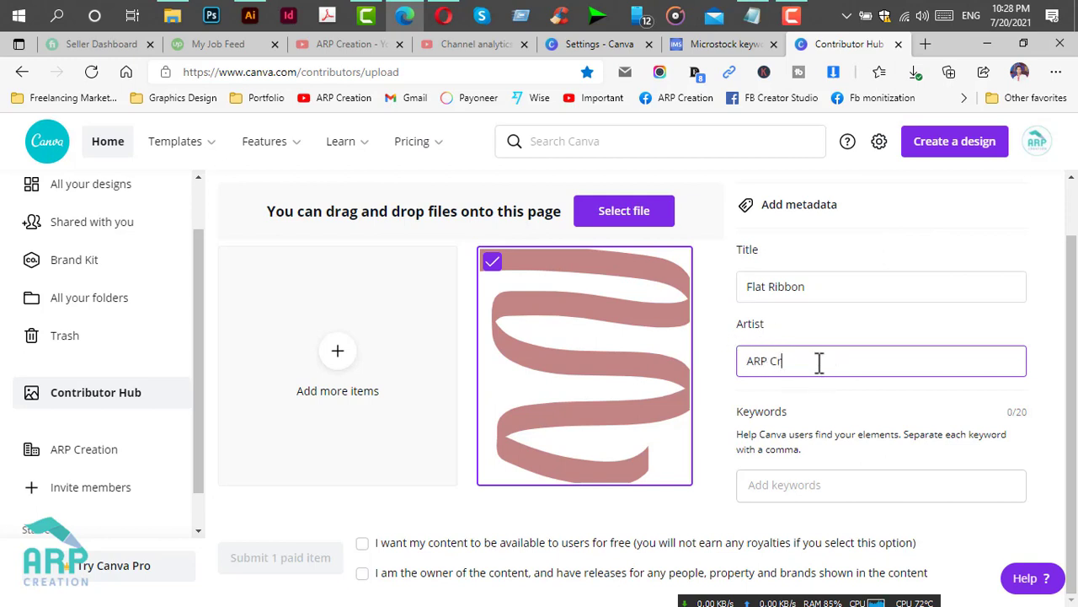
{"action": "type", "text": "eat"}
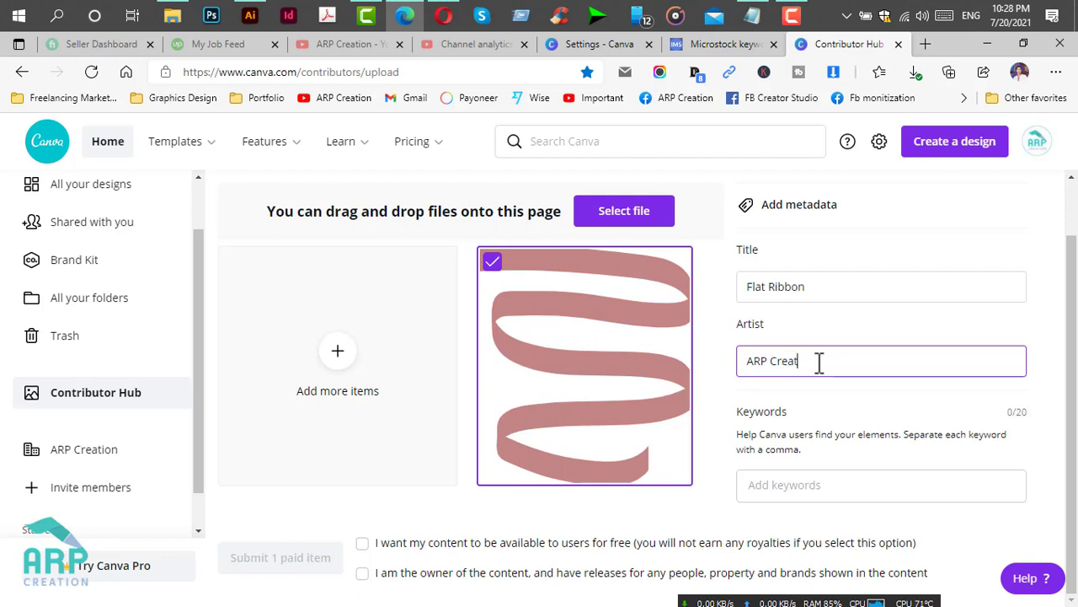
{"action": "type", "text": "ion"}
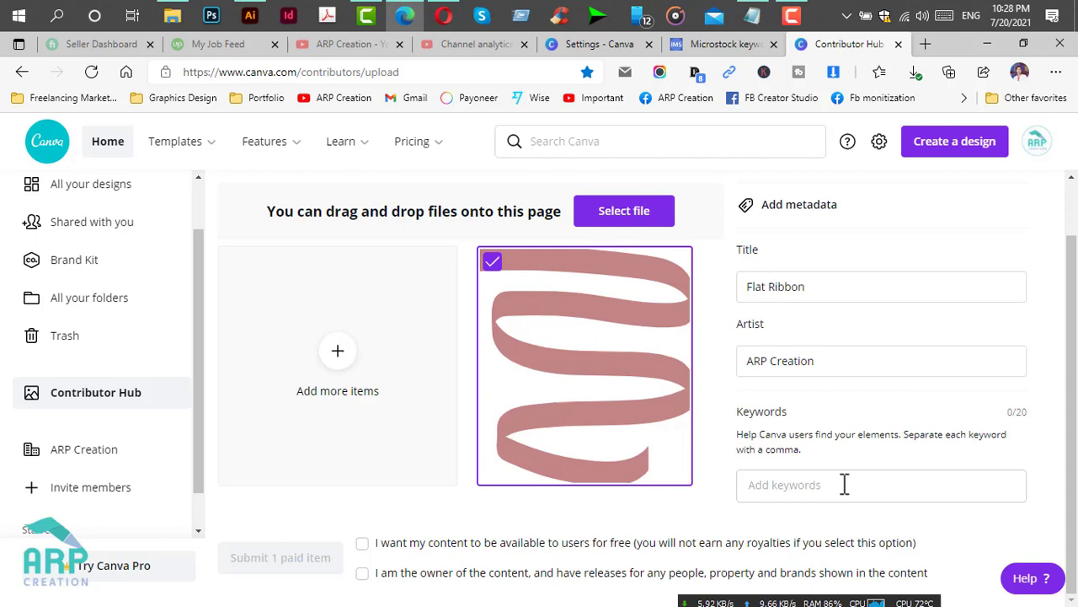
{"action": "type", "text": "ribbon"}
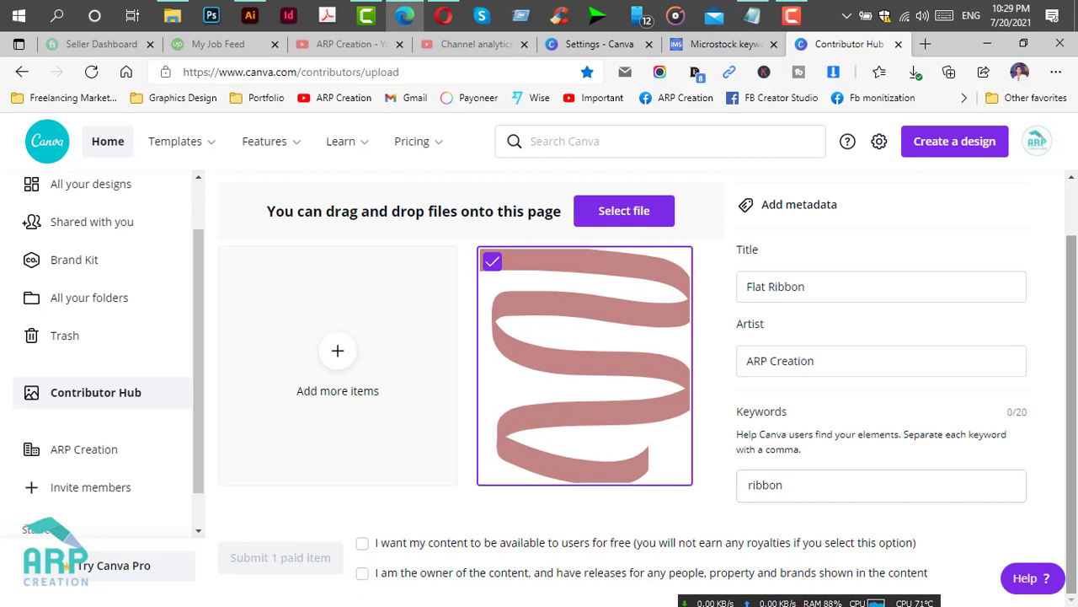
{"action": "mouse_move", "coordinate": [337, 586]}
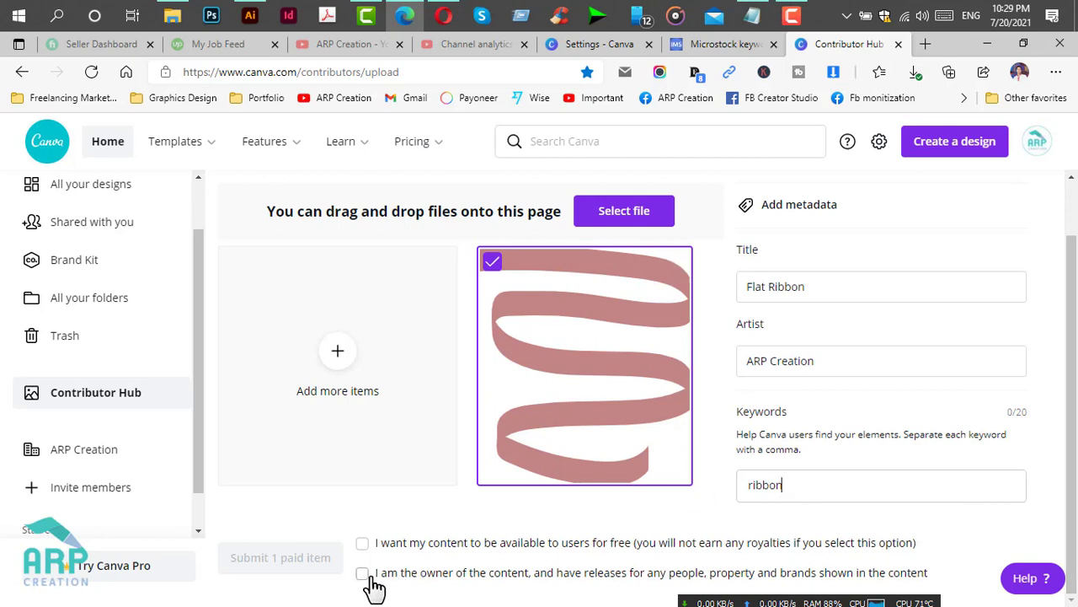
- Confirm content ownership of the uploaded ribbon so the paid item can be submitted
{"action": "left_click", "coordinate": [362, 573]}
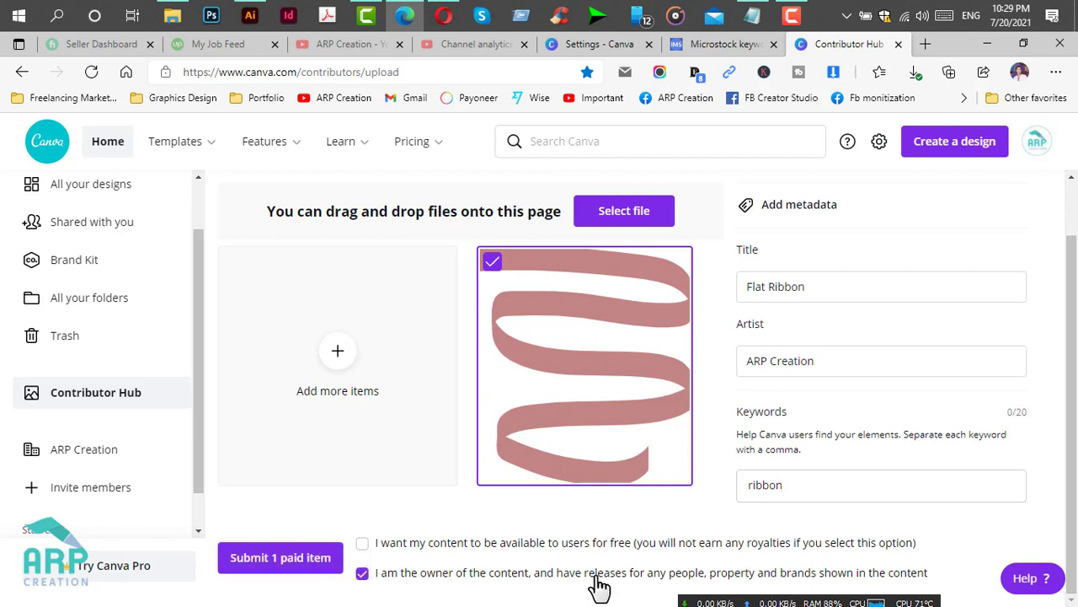
{"action": "mouse_move", "coordinate": [716, 581]}
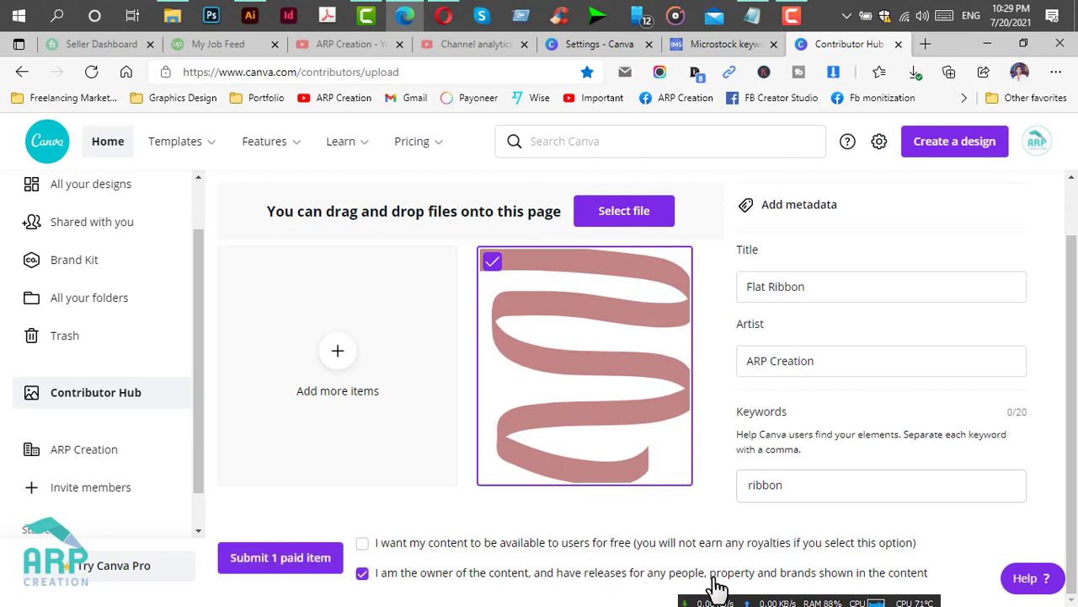
{"action": "mouse_move", "coordinate": [1061, 526]}
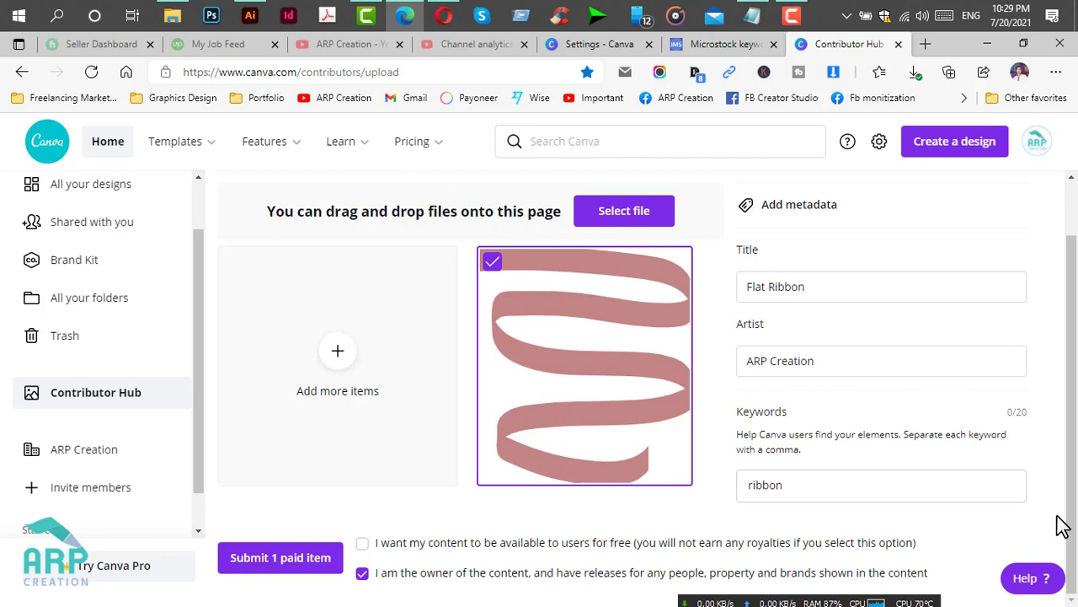
{"action": "mouse_move", "coordinate": [280, 556]}
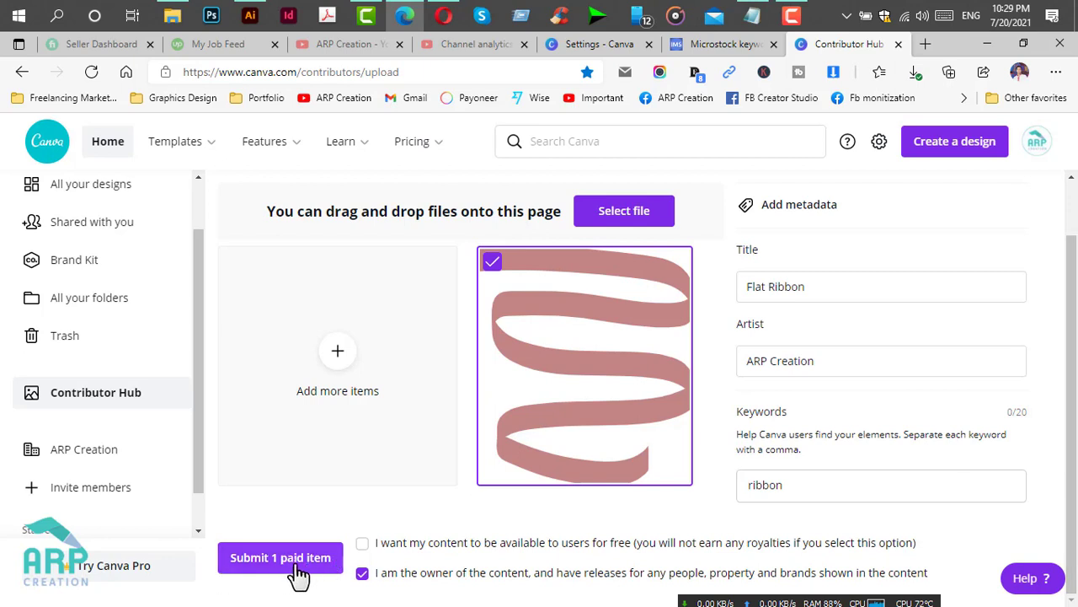
{"action": "mouse_move", "coordinate": [295, 576]}
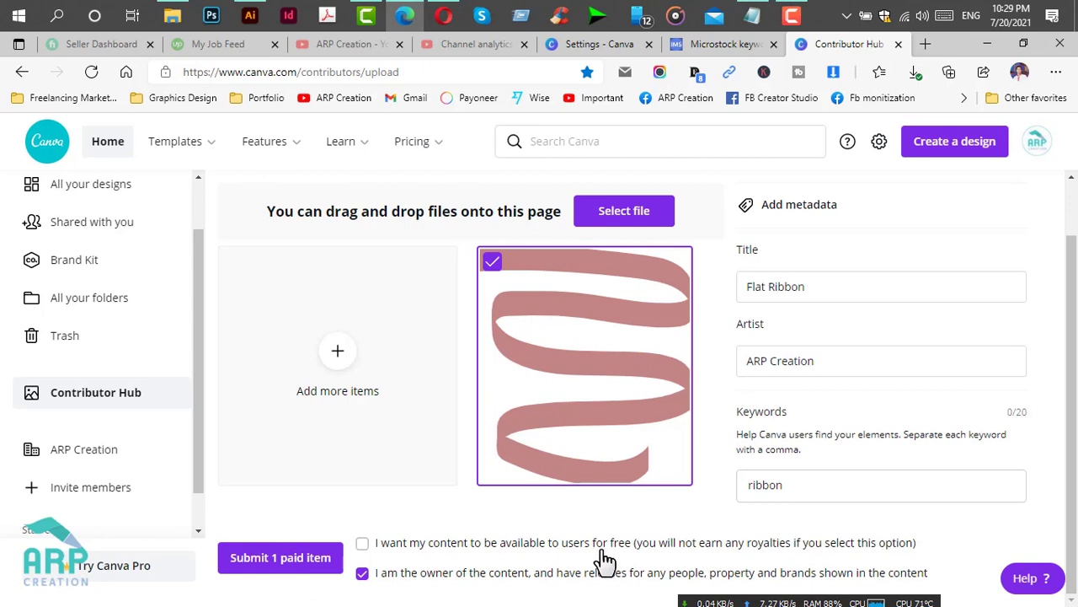
{"action": "mouse_move", "coordinate": [1035, 384]}
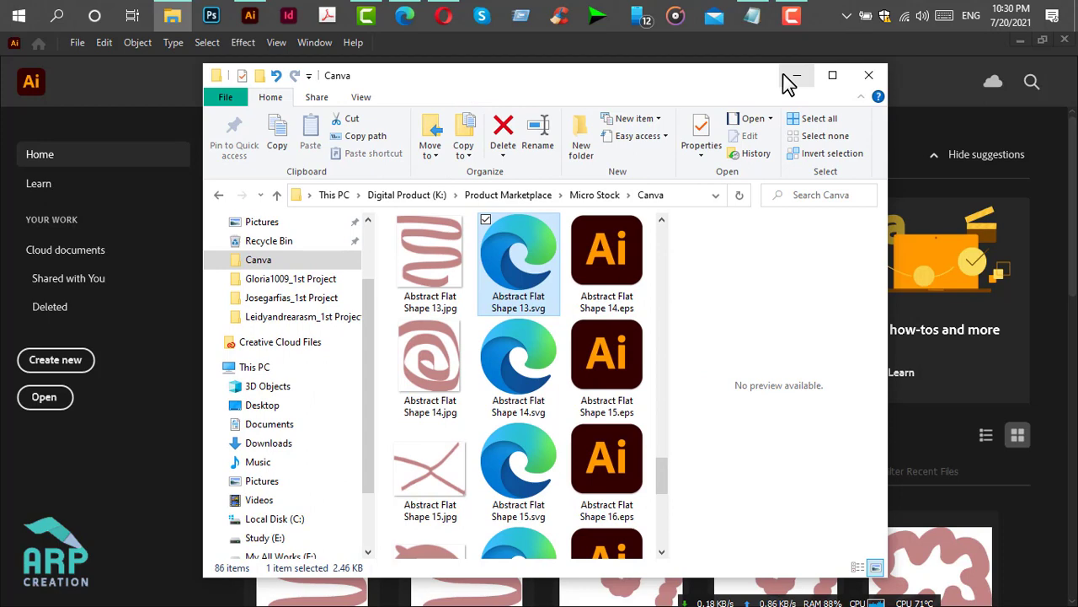
- Close the Canva stock folder window, leaving the desktop showing
{"action": "left_click", "coordinate": [795, 74]}
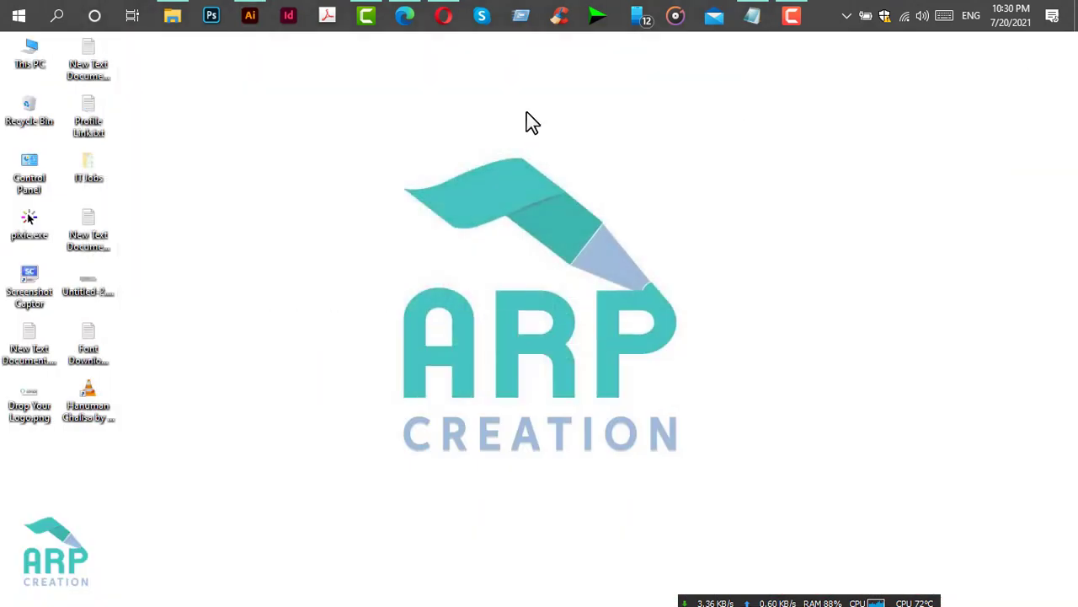
{"action": "mouse_move", "coordinate": [462, 148]}
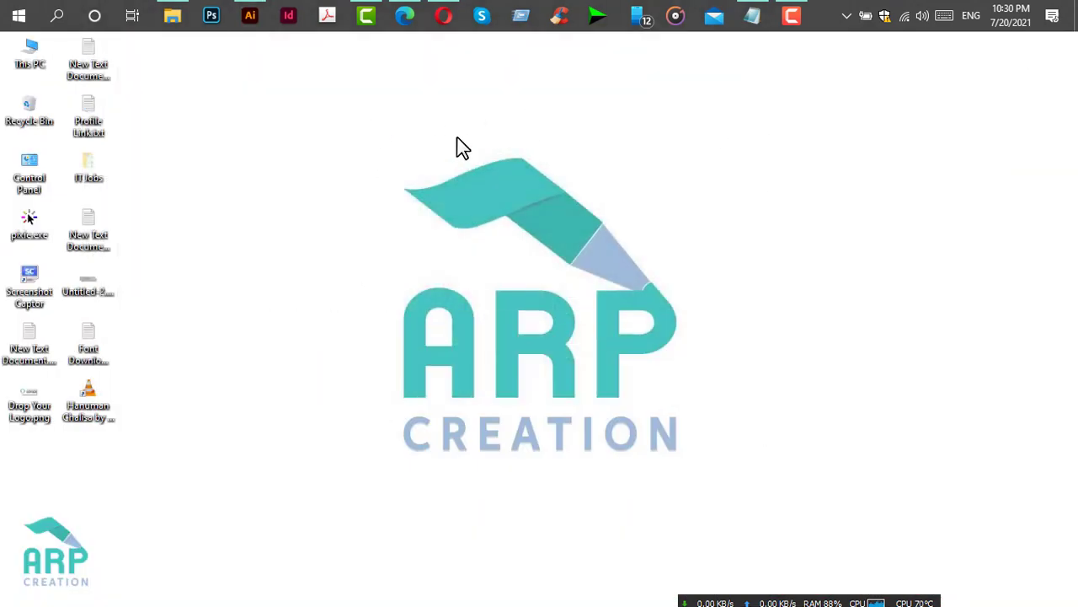